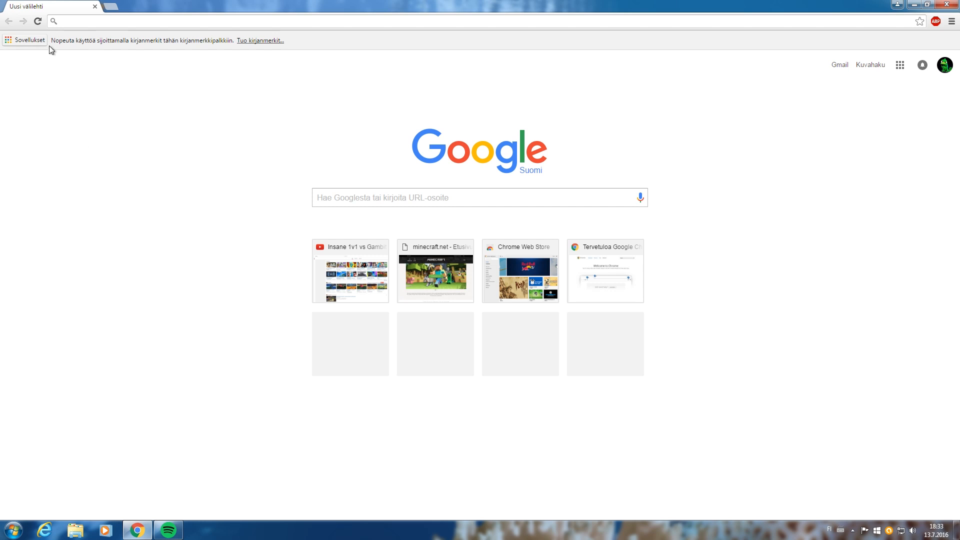
{"action": "mouse_move", "coordinate": [286, 202]}
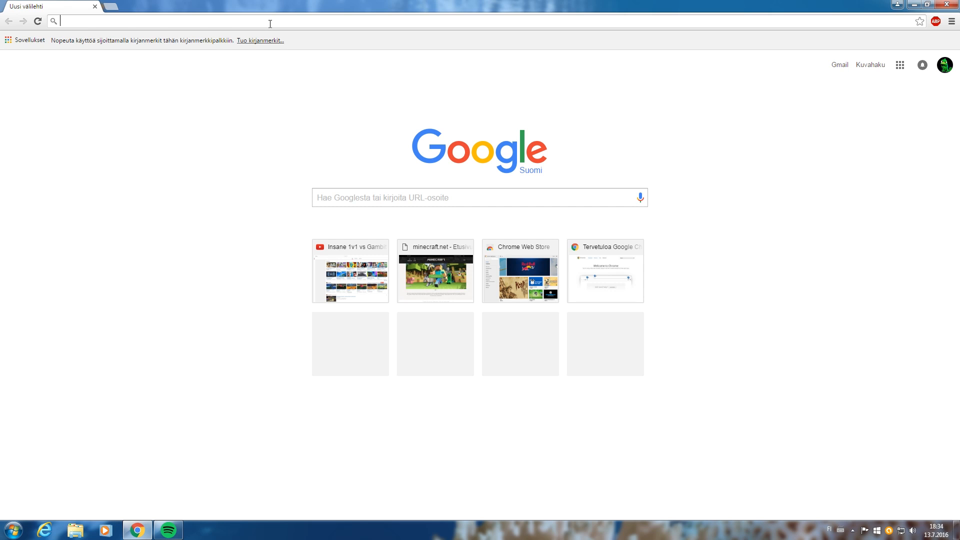
{"action": "mouse_move", "coordinate": [157, 39]}
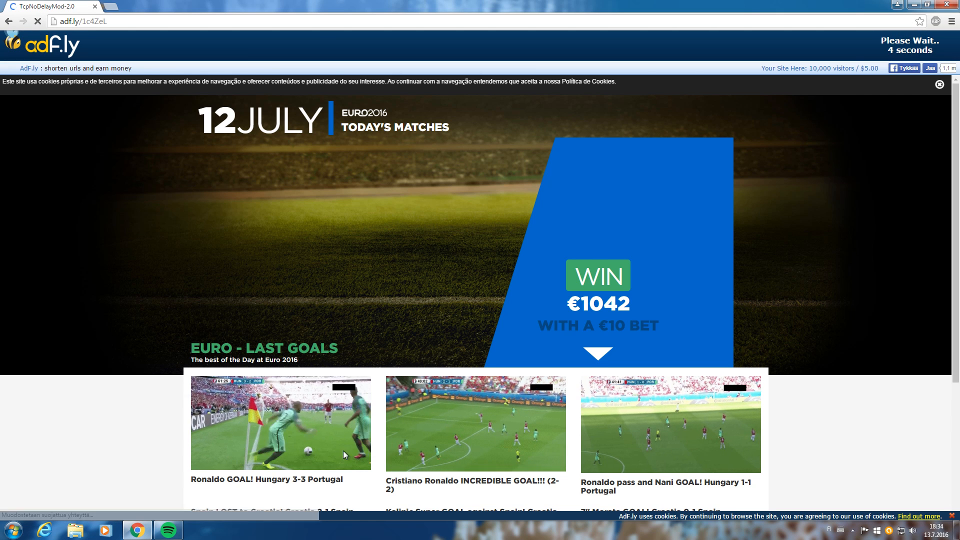
{"action": "mouse_move", "coordinate": [404, 176]}
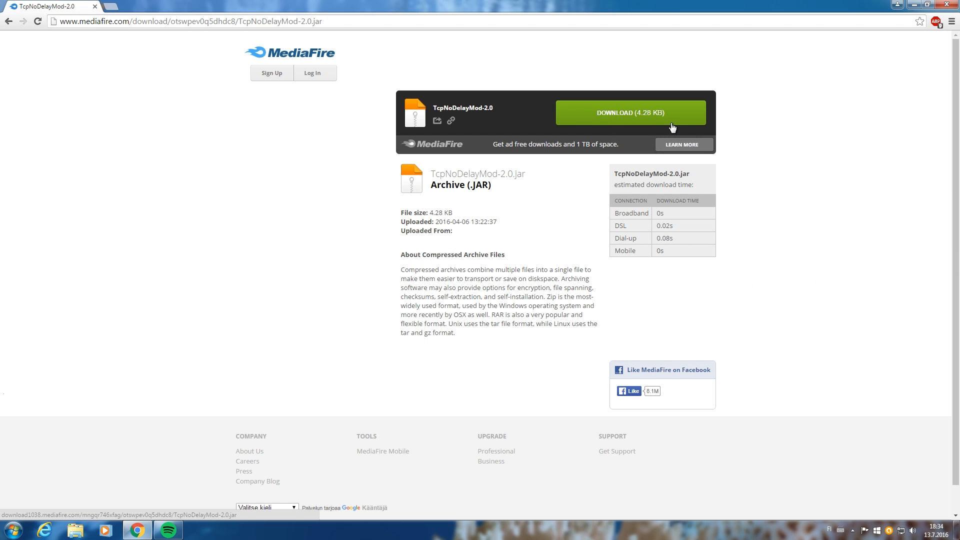
- Download TcpNoDelayMod-2.0.jar from MediaFire and keep the file despite the warning
{"action": "left_click", "coordinate": [628, 113]}
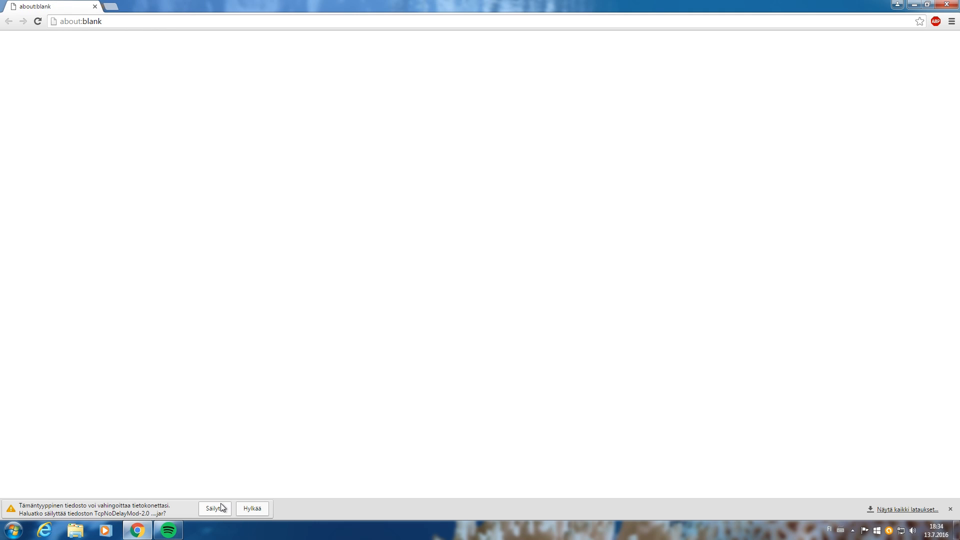
{"action": "left_click", "coordinate": [215, 509]}
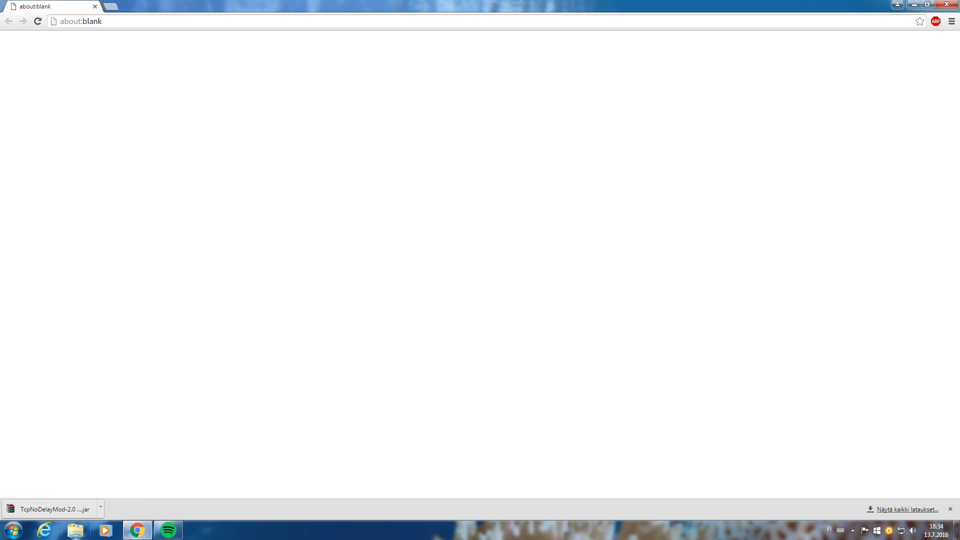
- Place TcpNoDelayMod-2.0 into the .minecraft mods folder and close the folder window
{"action": "left_click", "coordinate": [75, 530]}
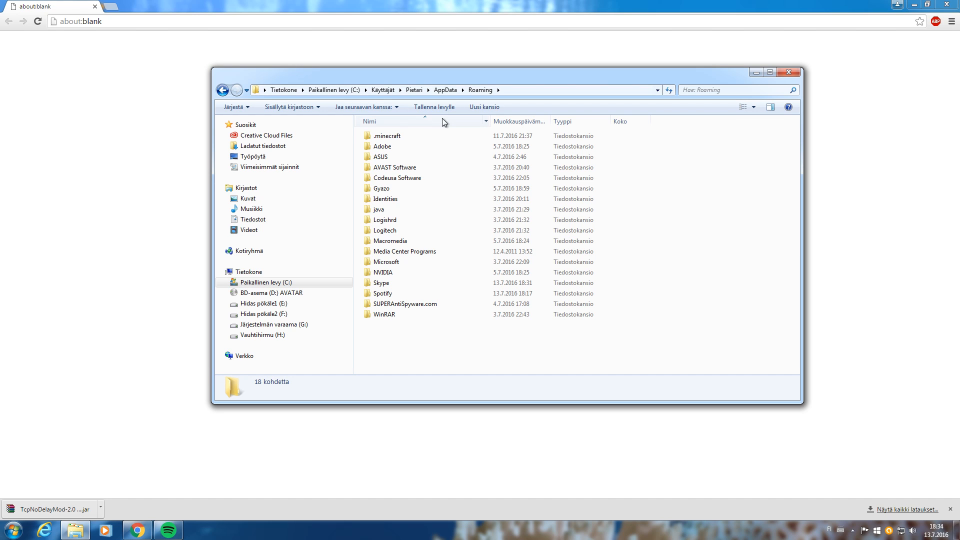
{"action": "double_click", "coordinate": [386, 135]}
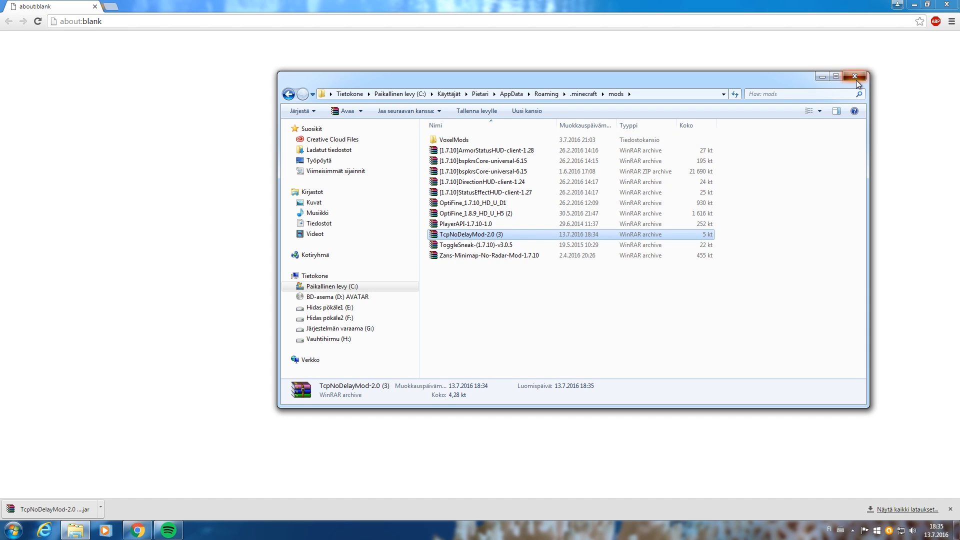
{"action": "left_click", "coordinate": [855, 76]}
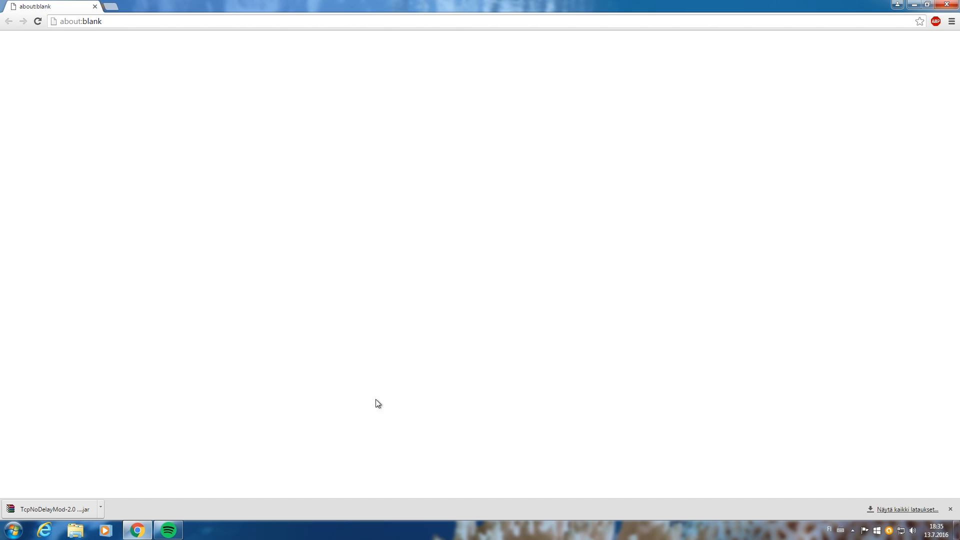
{"action": "mouse_move", "coordinate": [404, 418]}
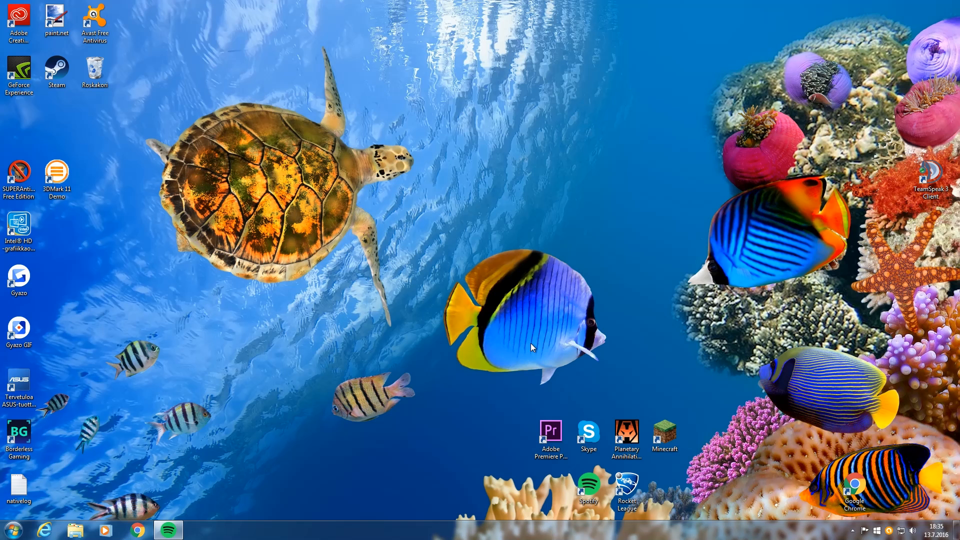
{"action": "mouse_move", "coordinate": [483, 255]}
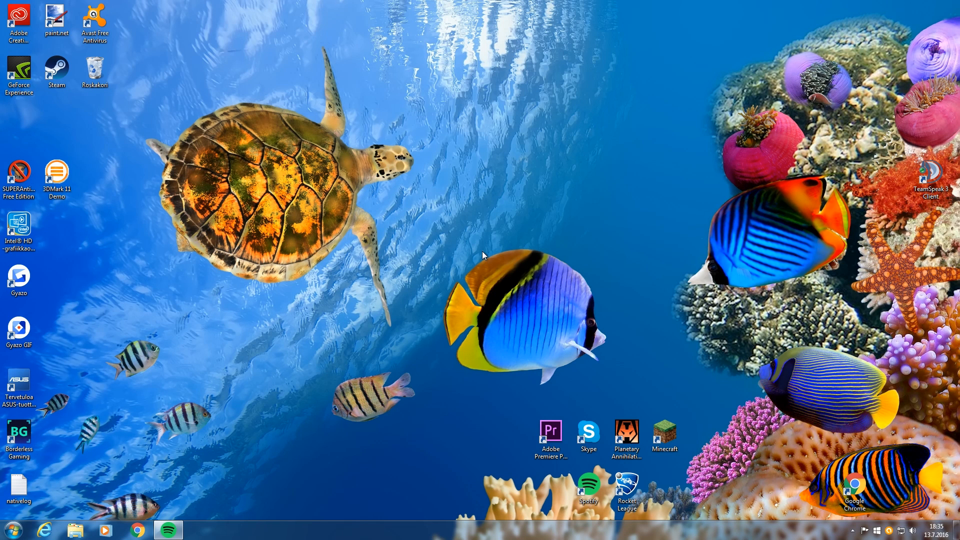
{"action": "mouse_move", "coordinate": [100, 503]}
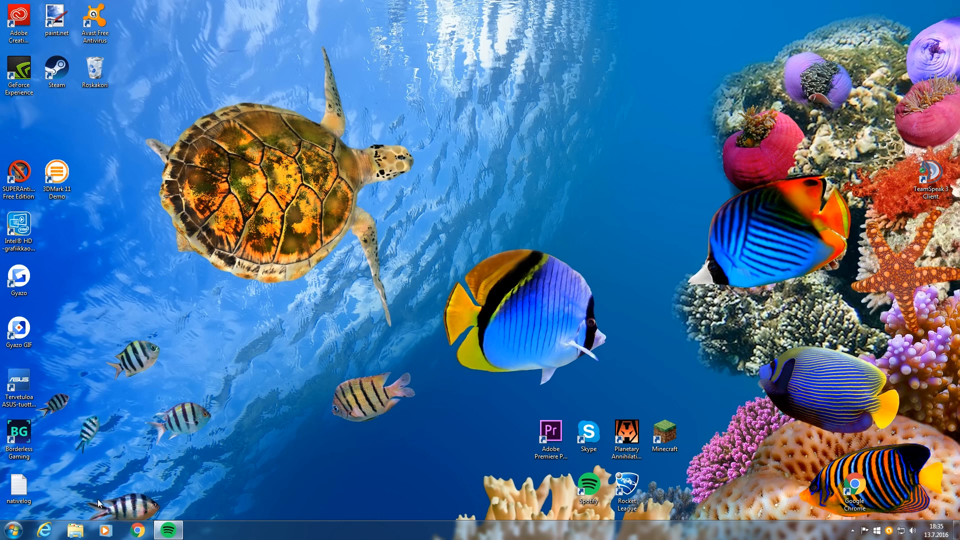
- Bring up the Start menu from the taskbar
{"action": "left_click", "coordinate": [9, 530]}
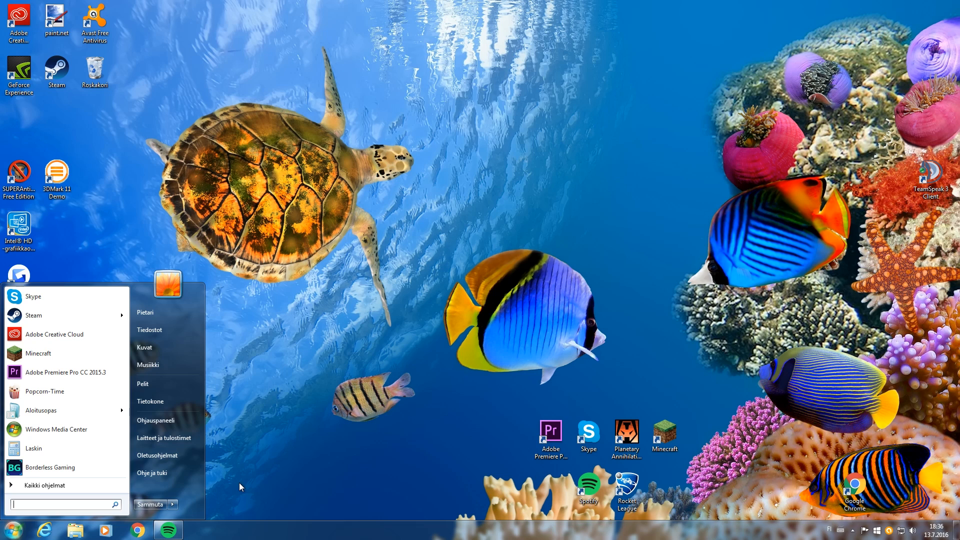
- Launch regedit from the Start search and allow it through the UAC prompt
{"action": "type", "text": "regedit"}
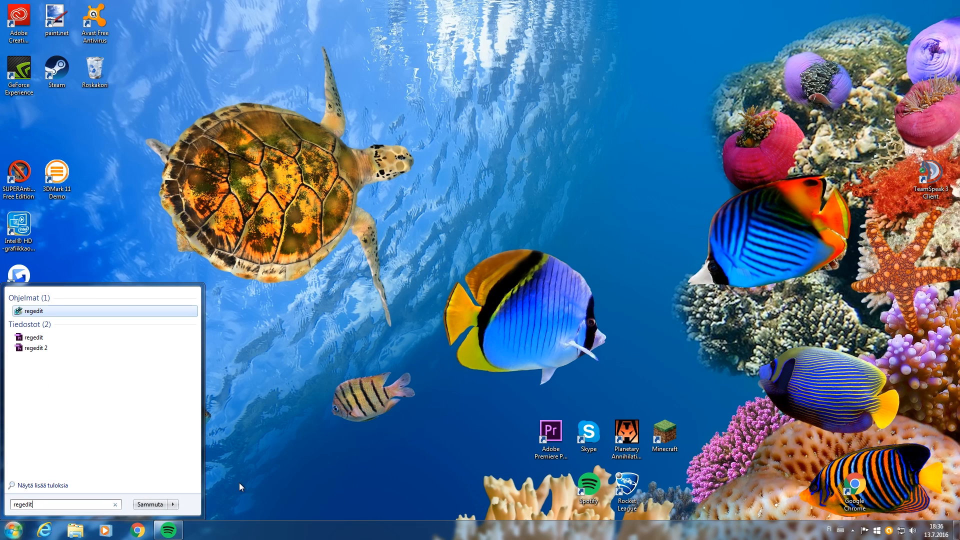
{"action": "mouse_move", "coordinate": [34, 311]}
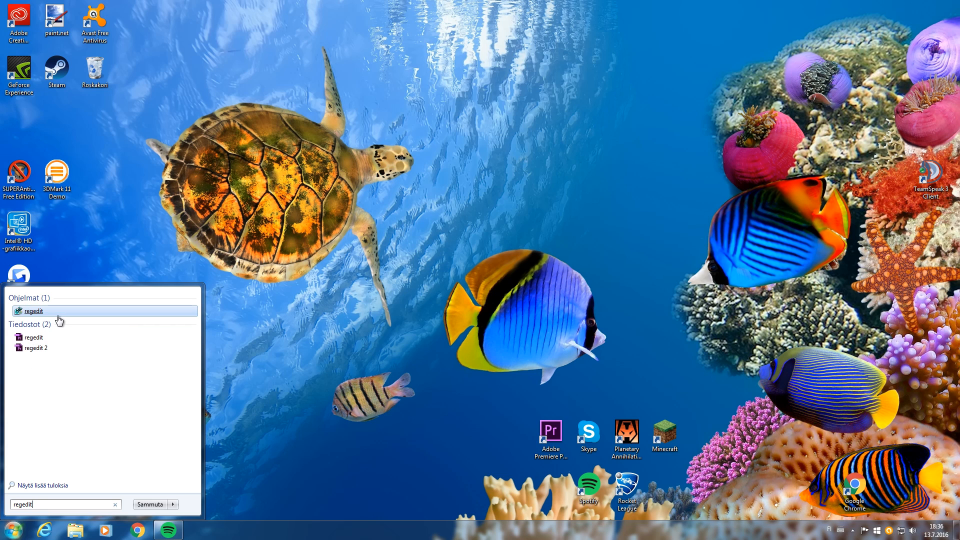
{"action": "mouse_move", "coordinate": [78, 314]}
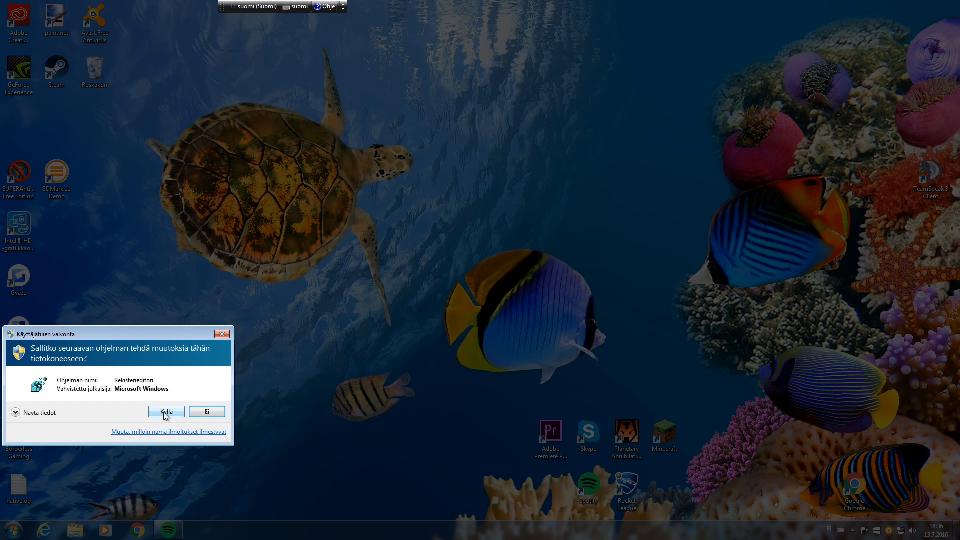
{"action": "left_click", "coordinate": [165, 411]}
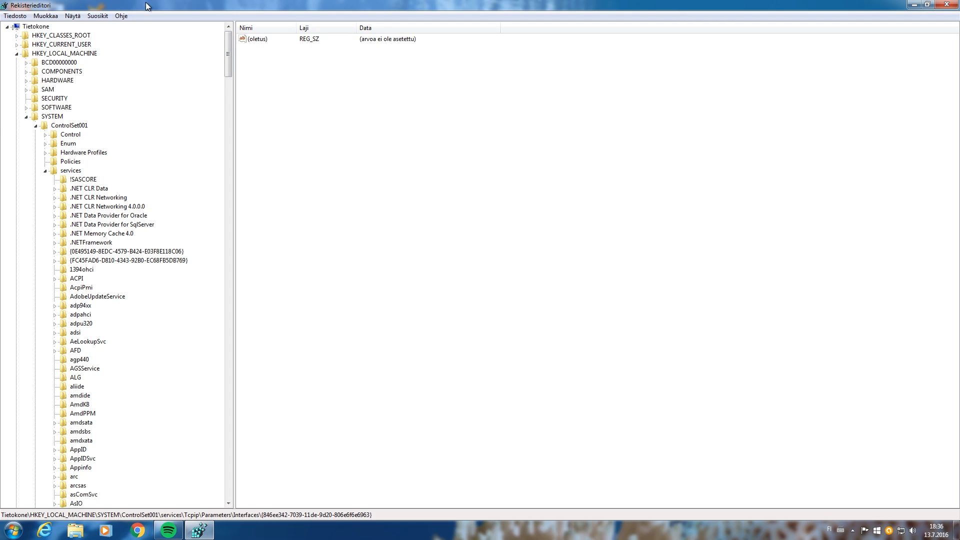
{"action": "mouse_move", "coordinate": [137, 201]}
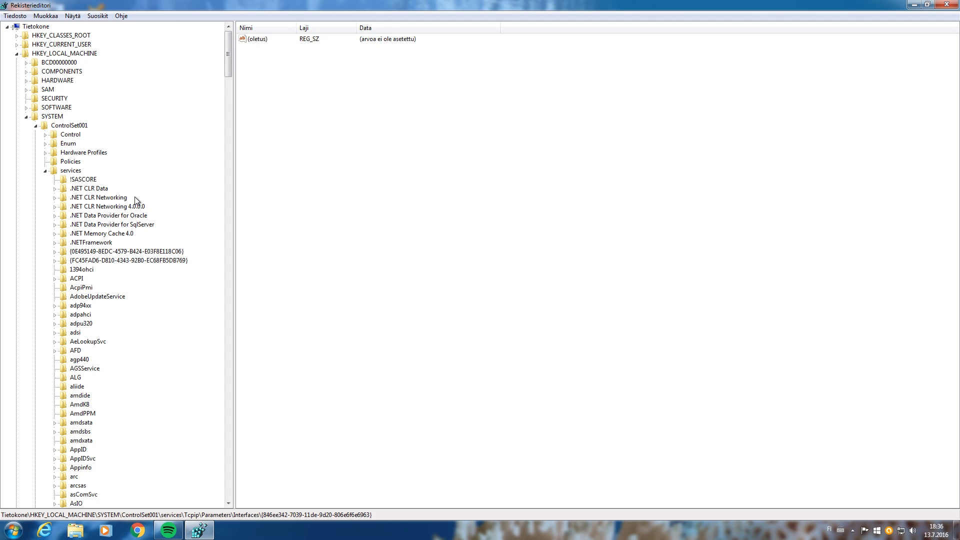
{"action": "mouse_move", "coordinate": [459, 259]}
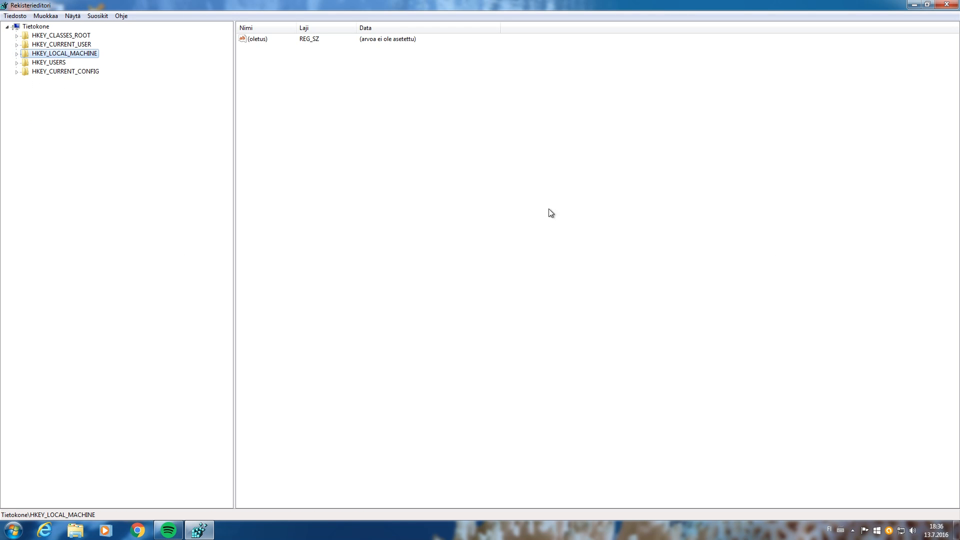
{"action": "mouse_move", "coordinate": [157, 173]}
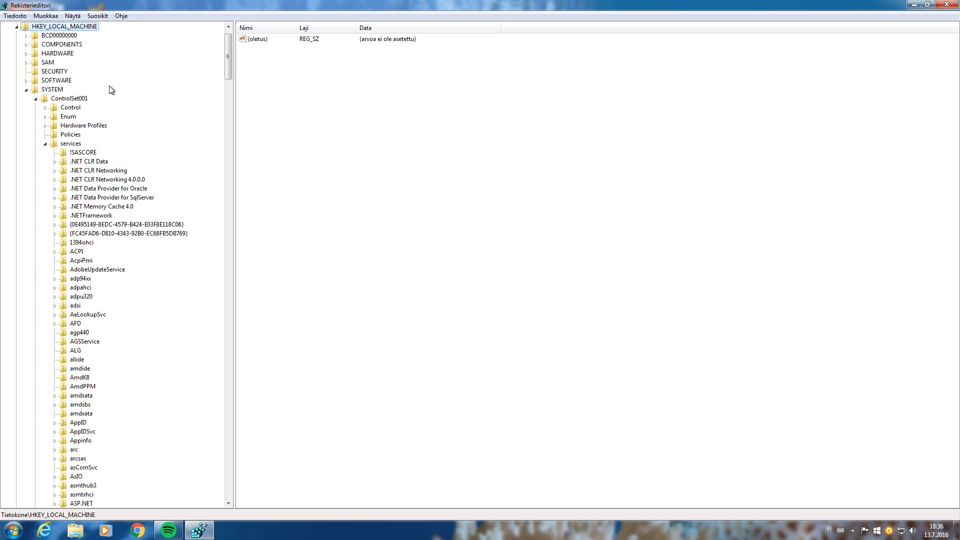
{"action": "mouse_move", "coordinate": [40, 121]}
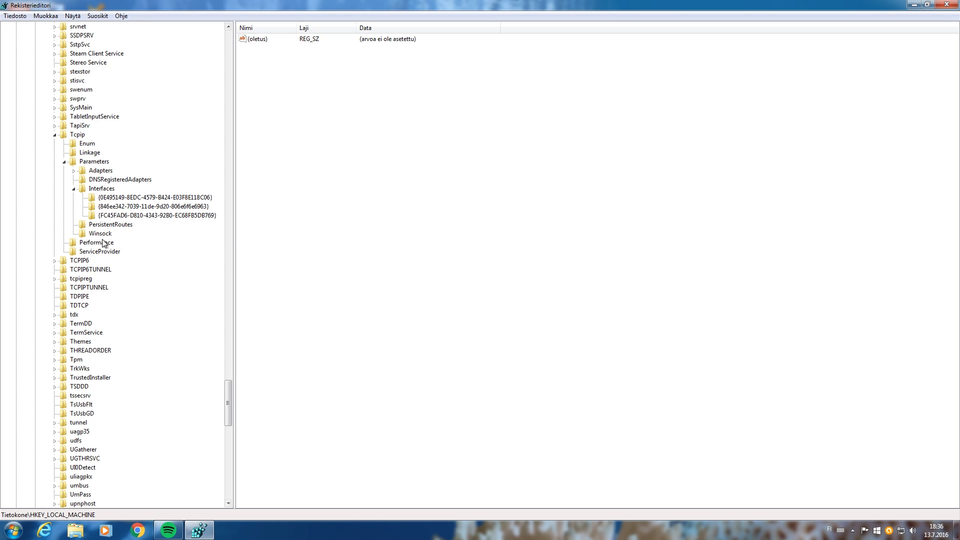
- Compare the three Tcpip interface keys and settle on the second, empty {846ee342...} key
{"action": "left_click", "coordinate": [154, 215]}
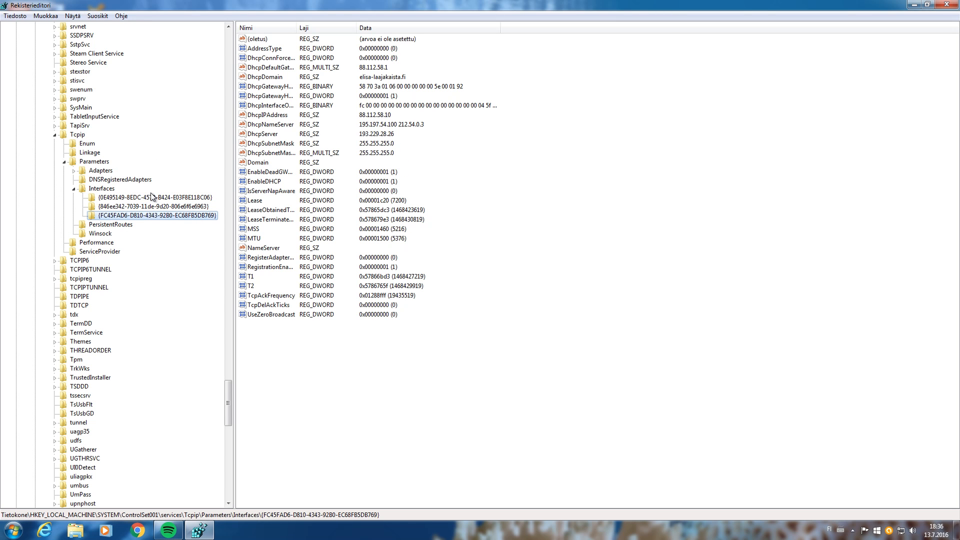
{"action": "mouse_move", "coordinate": [167, 197]}
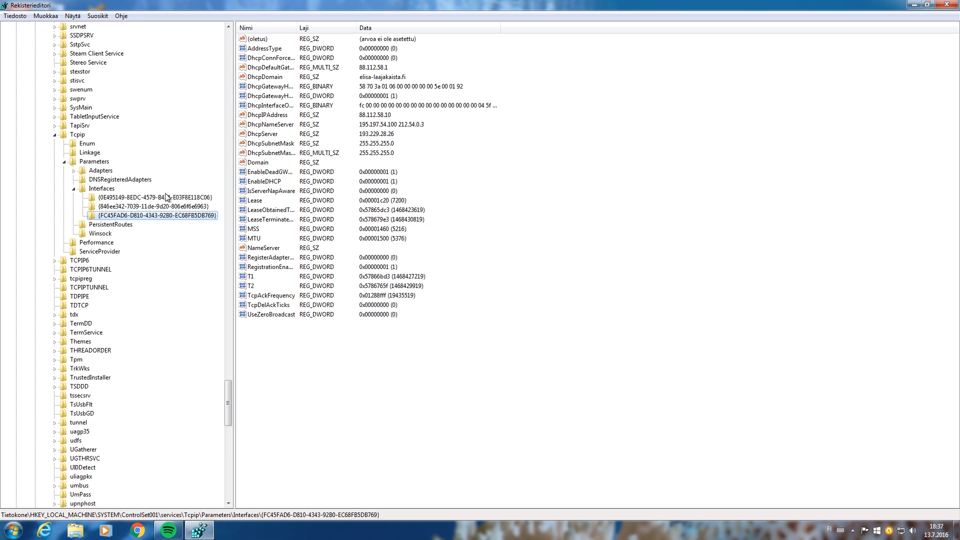
{"action": "left_click", "coordinate": [152, 197]}
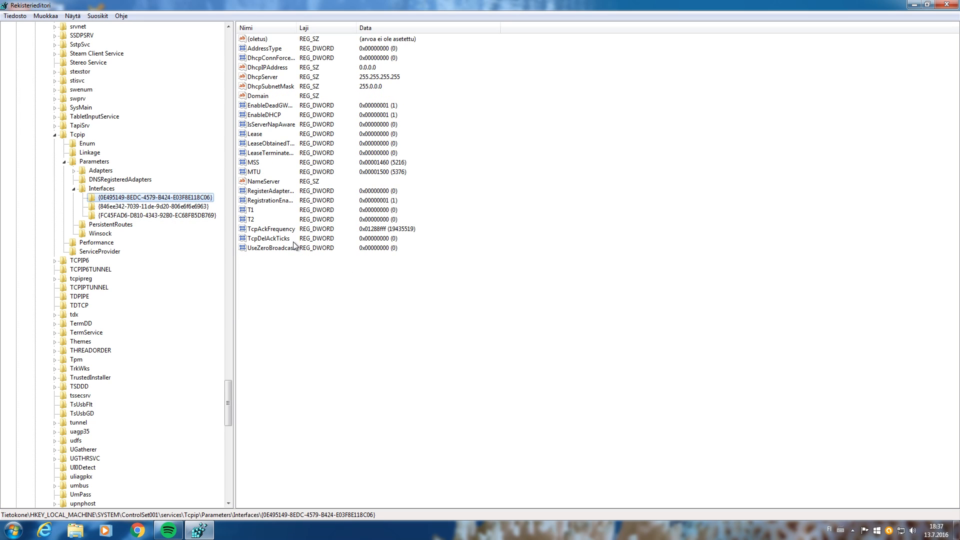
{"action": "mouse_move", "coordinate": [280, 228]}
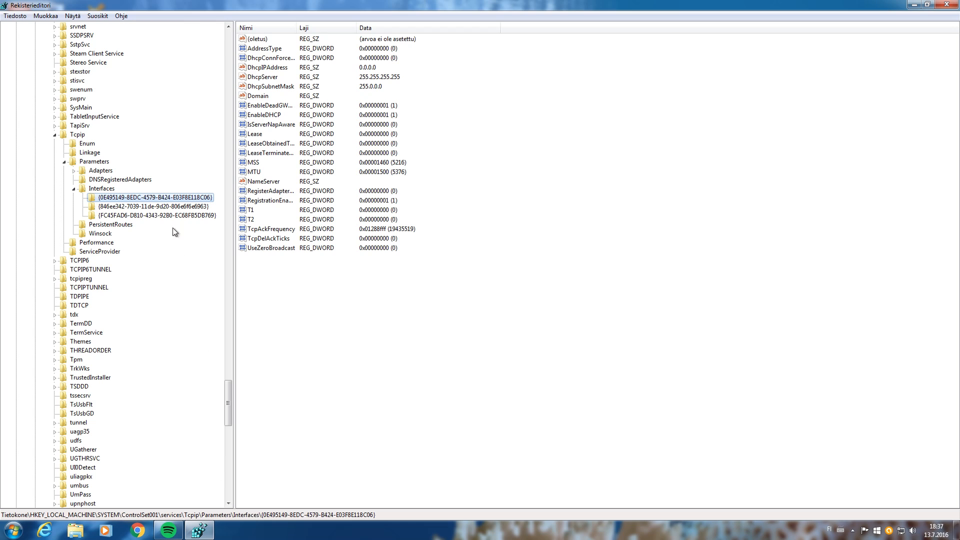
{"action": "left_click", "coordinate": [151, 206]}
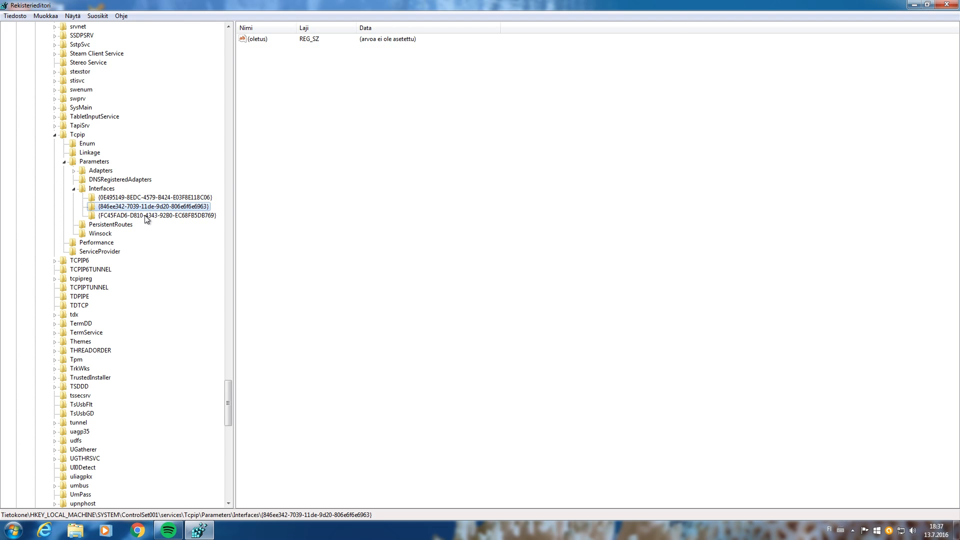
{"action": "left_click", "coordinate": [152, 197]}
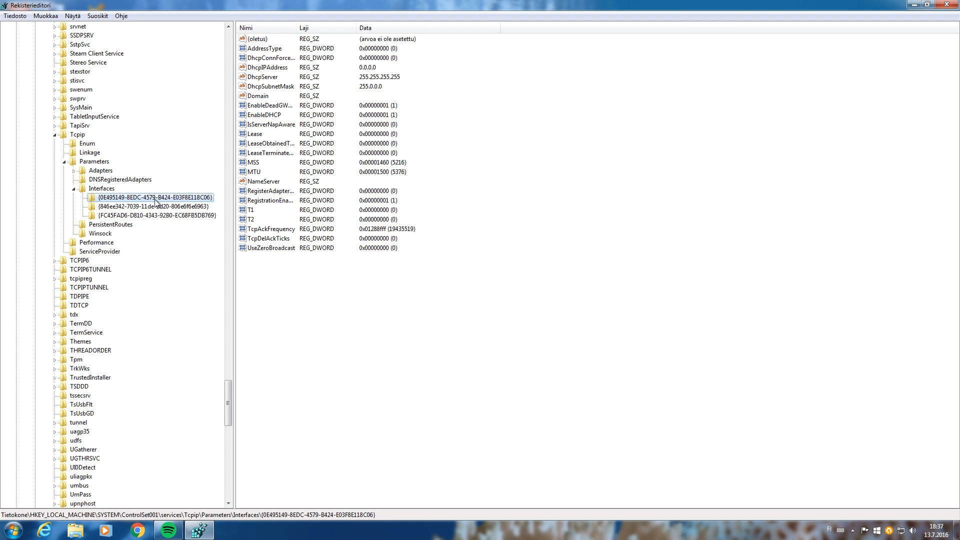
{"action": "left_click", "coordinate": [152, 206]}
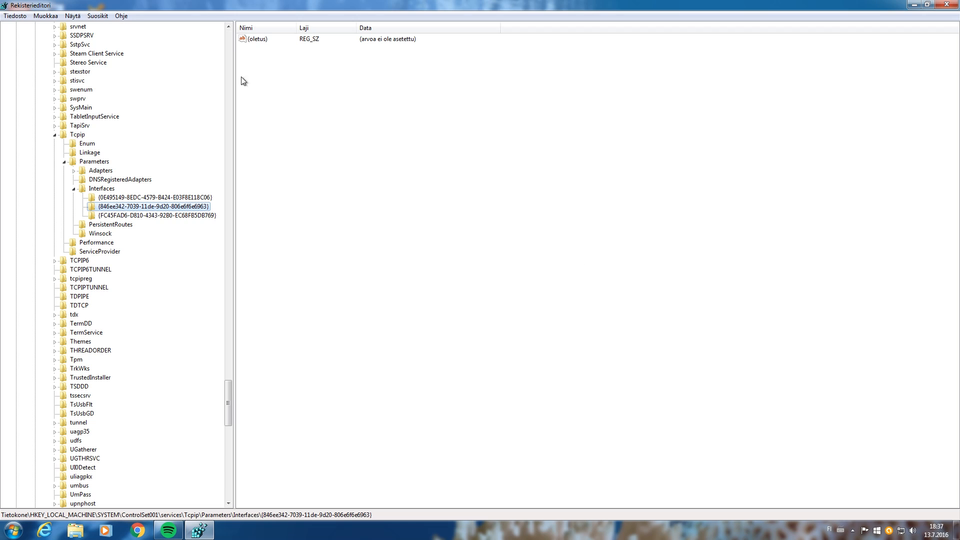
{"action": "left_click", "coordinate": [152, 197]}
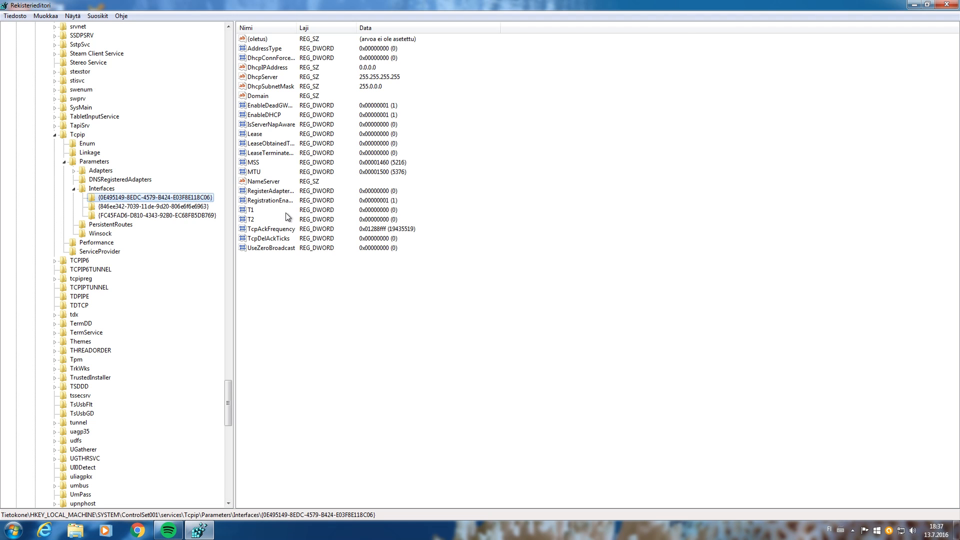
{"action": "left_click", "coordinate": [268, 227]}
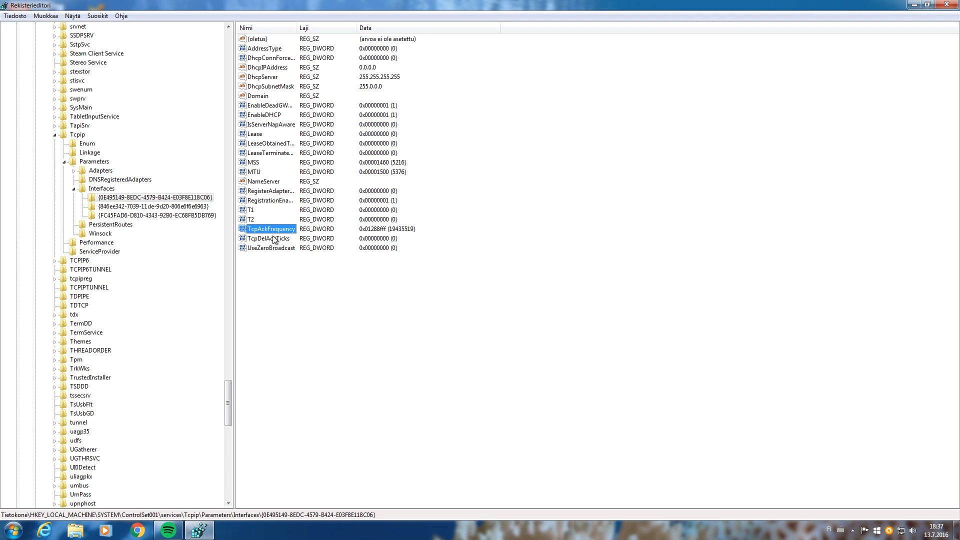
{"action": "left_click", "coordinate": [153, 215]}
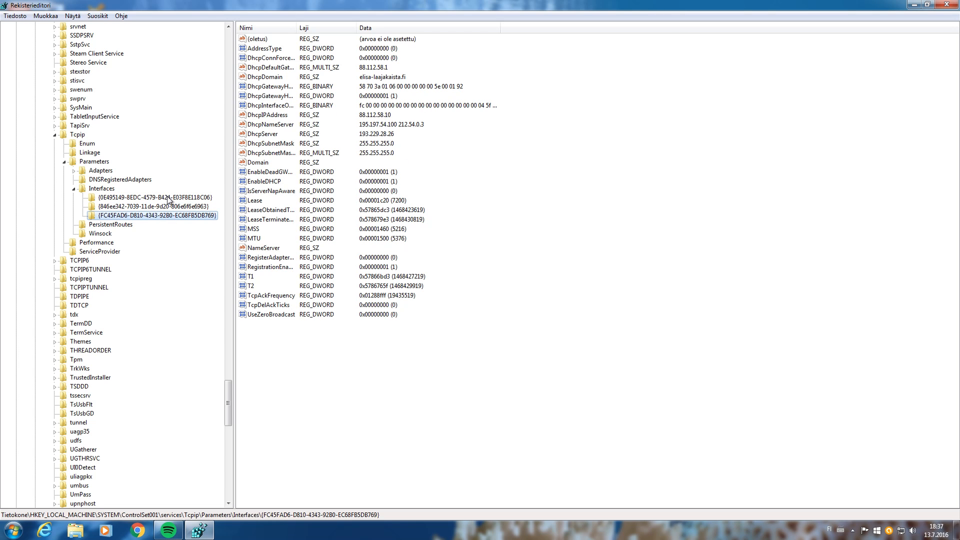
{"action": "left_click", "coordinate": [152, 197]}
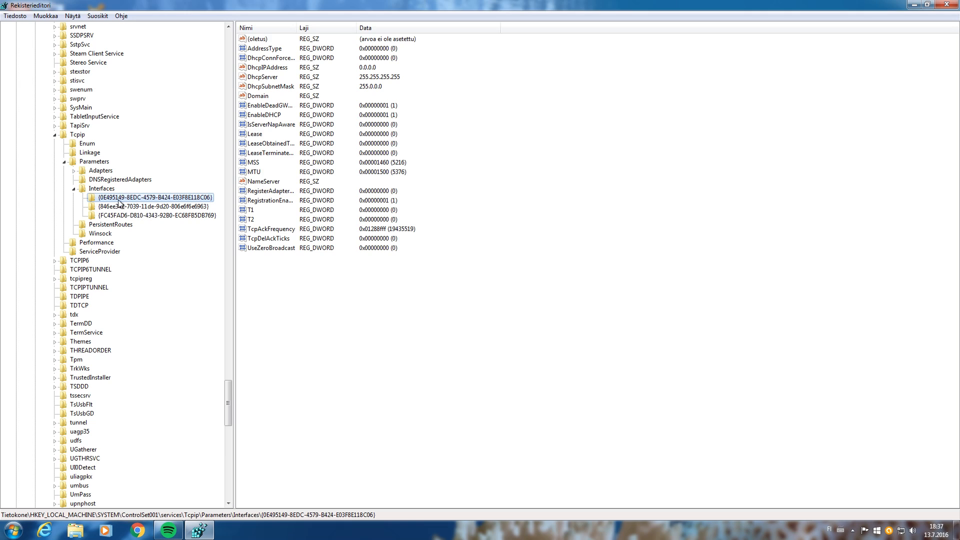
{"action": "mouse_move", "coordinate": [135, 211]}
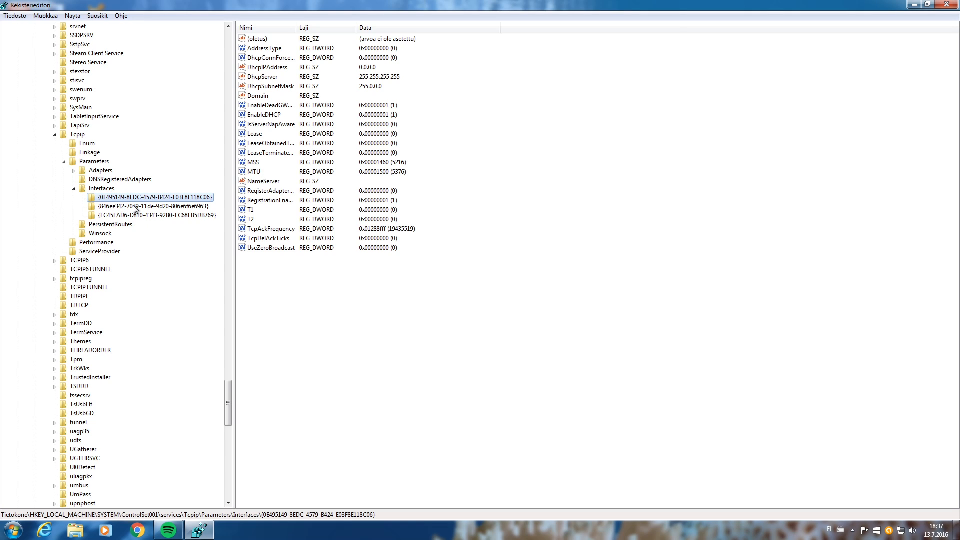
{"action": "left_click", "coordinate": [152, 206]}
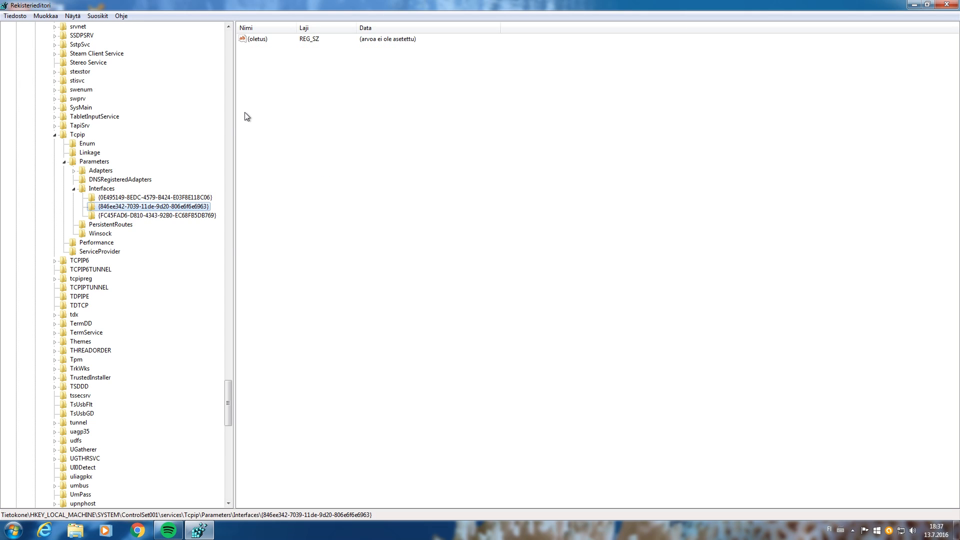
{"action": "mouse_move", "coordinate": [282, 81]}
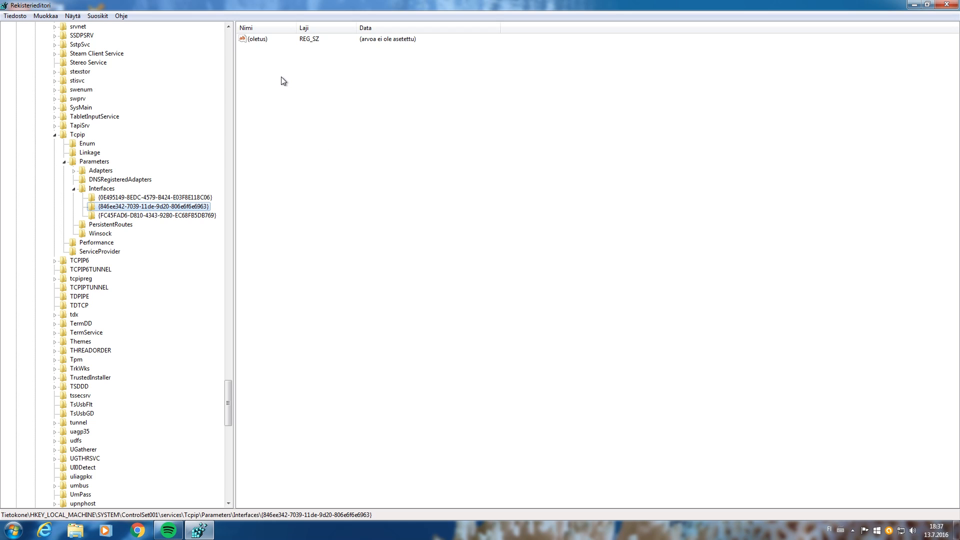
- Create DWORD MSS in the second interface key with hexadecimal data 1460
{"action": "right_click", "coordinate": [283, 81]}
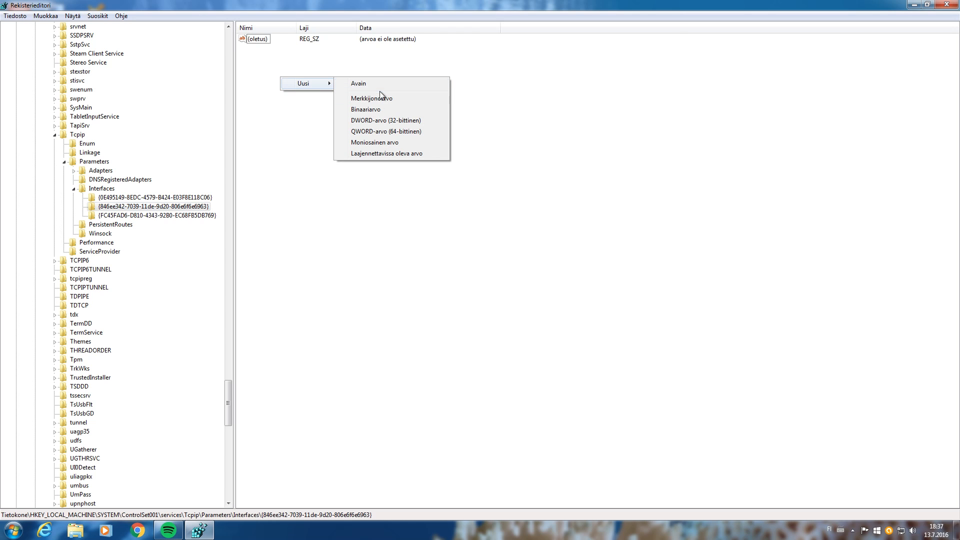
{"action": "mouse_move", "coordinate": [381, 120]}
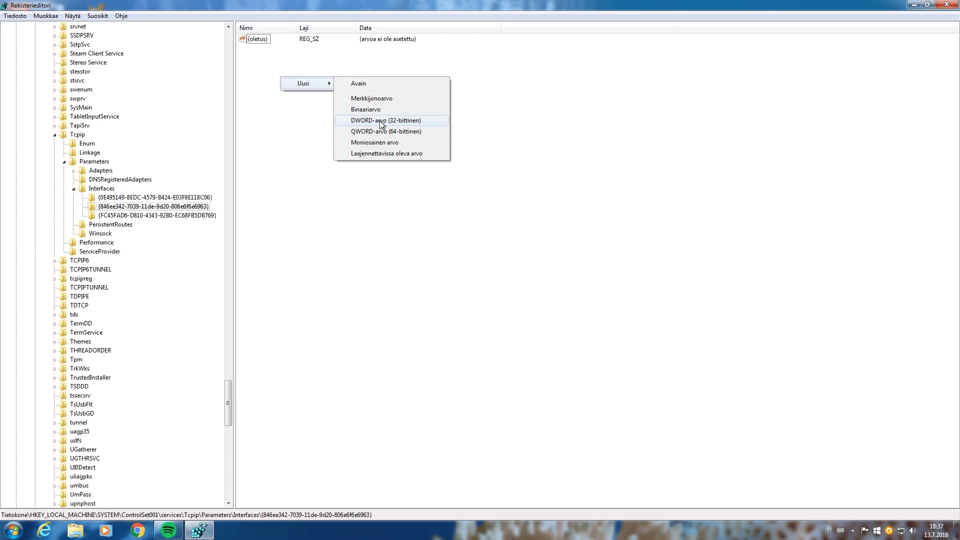
{"action": "mouse_move", "coordinate": [380, 131]}
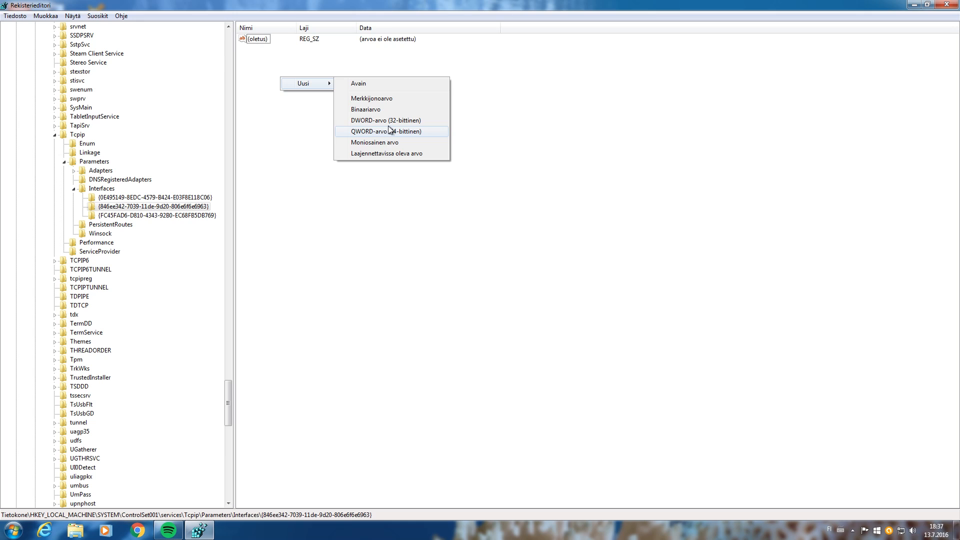
{"action": "mouse_move", "coordinate": [354, 120]}
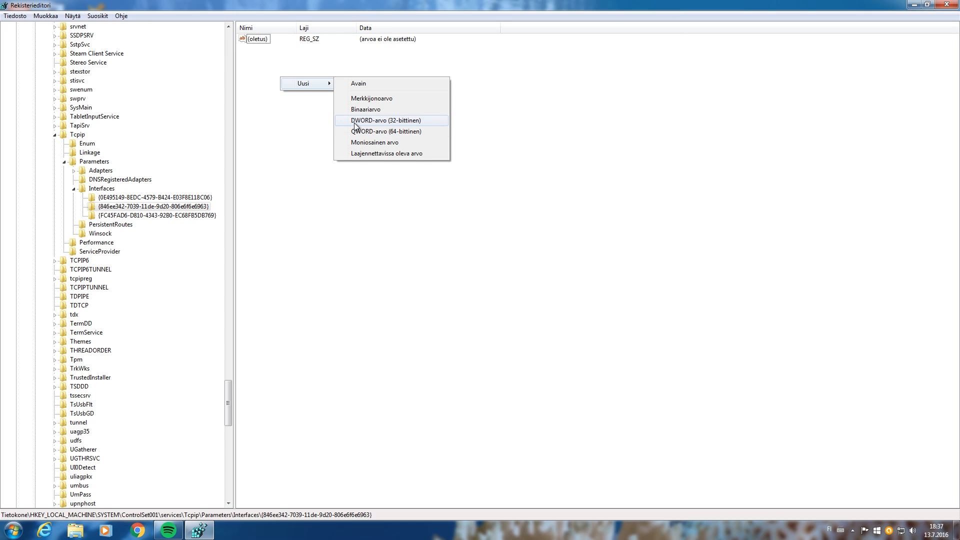
{"action": "left_click", "coordinate": [385, 120]}
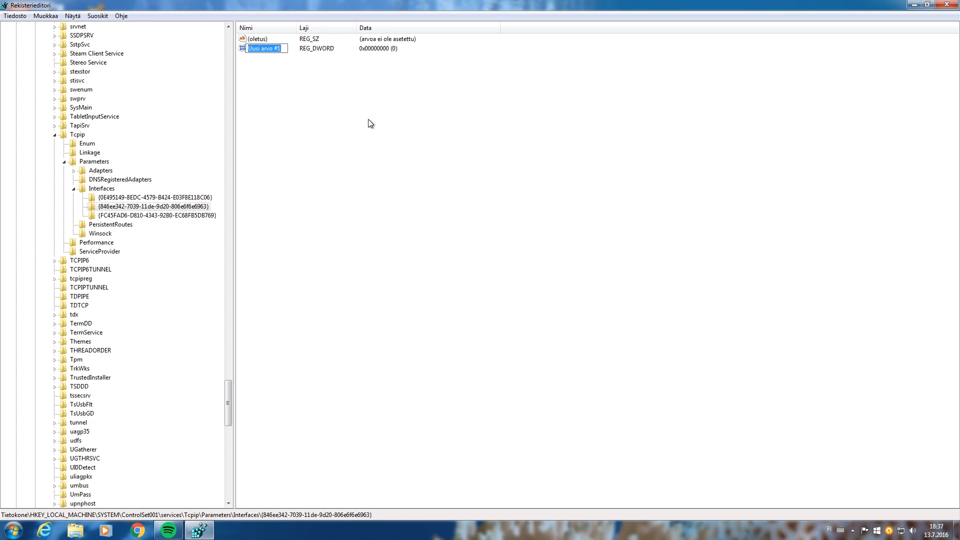
{"action": "type", "text": "MS"}
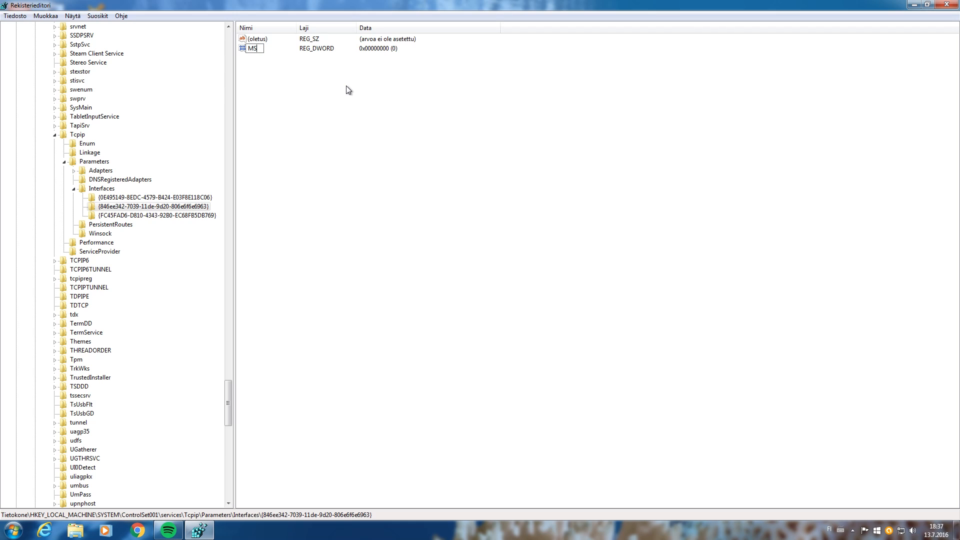
{"action": "key", "text": "Enter"}
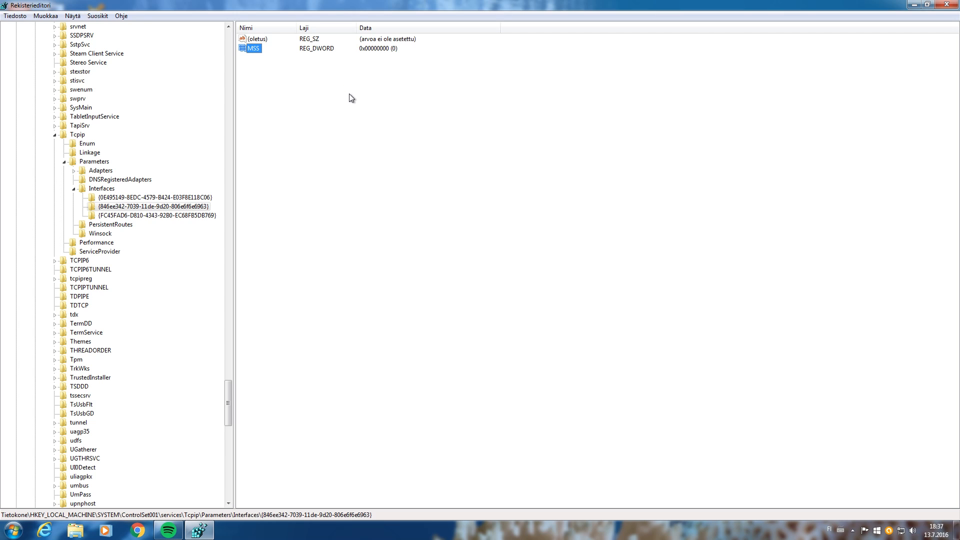
{"action": "mouse_move", "coordinate": [258, 53]}
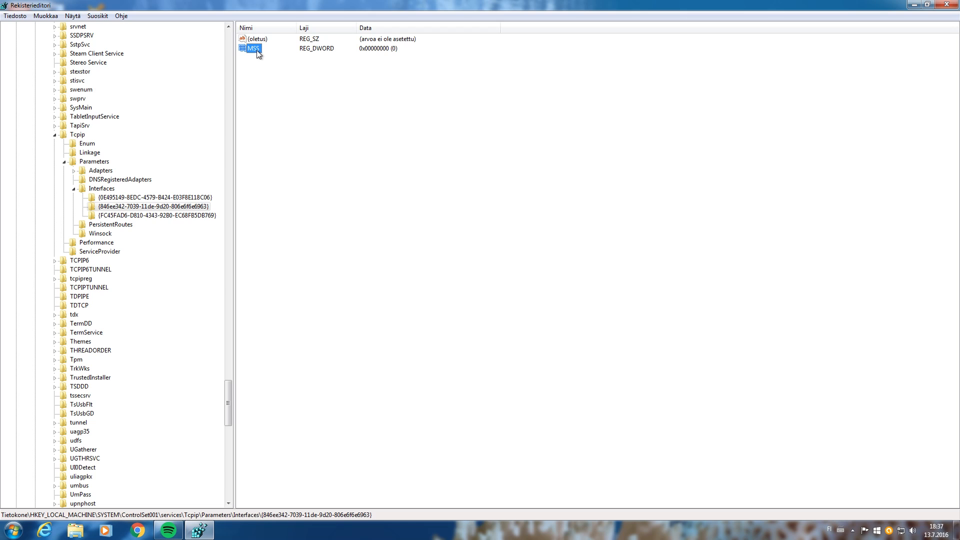
{"action": "double_click", "coordinate": [249, 48]}
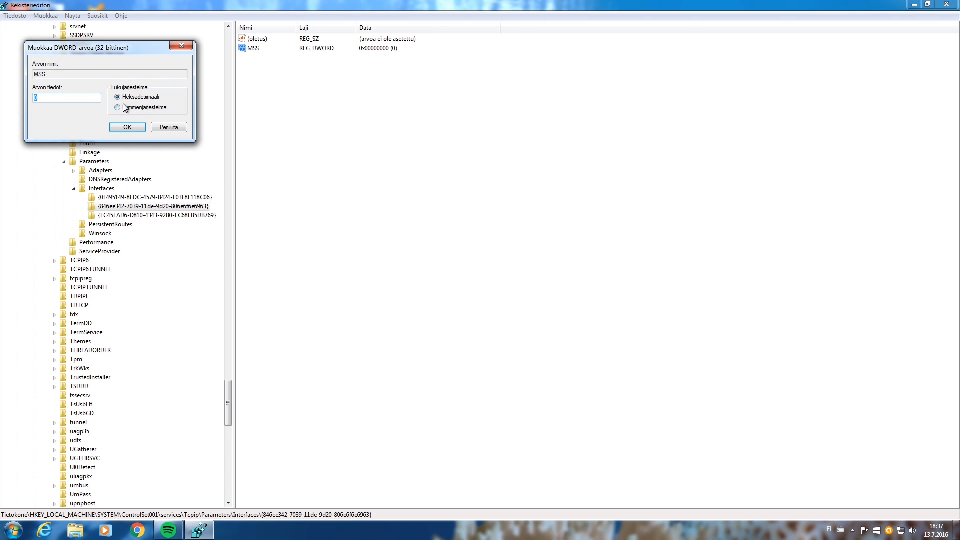
{"action": "left_click", "coordinate": [119, 97]}
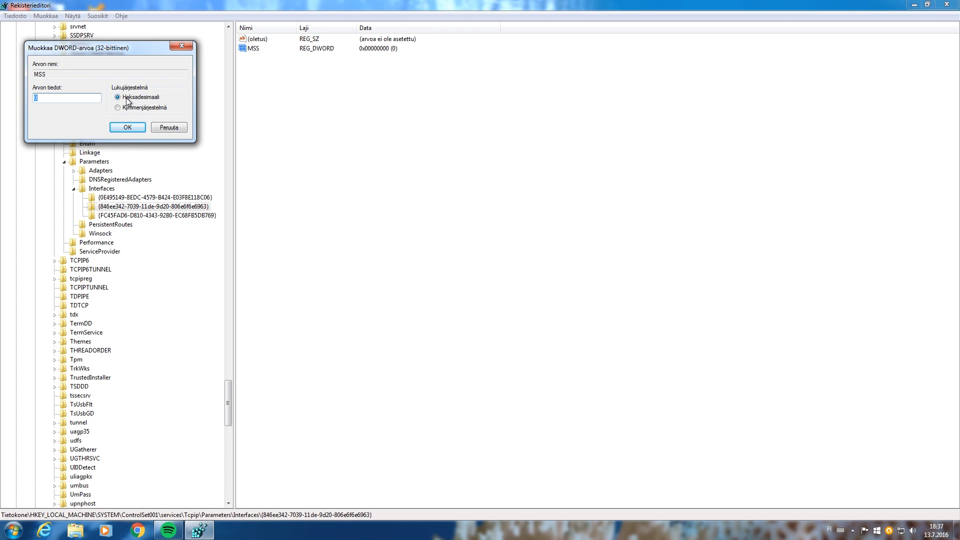
{"action": "type", "text": "146"}
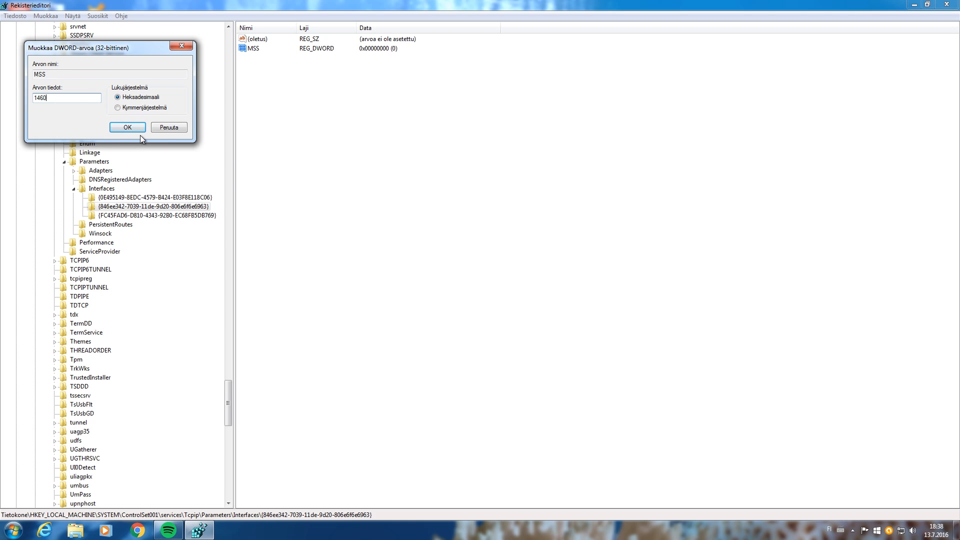
{"action": "left_click", "coordinate": [127, 127]}
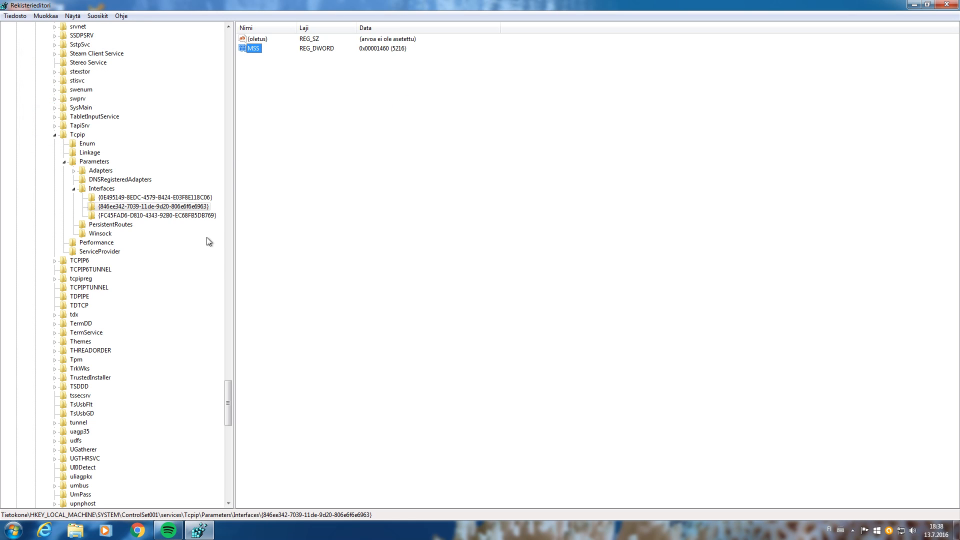
{"action": "left_click", "coordinate": [152, 197]}
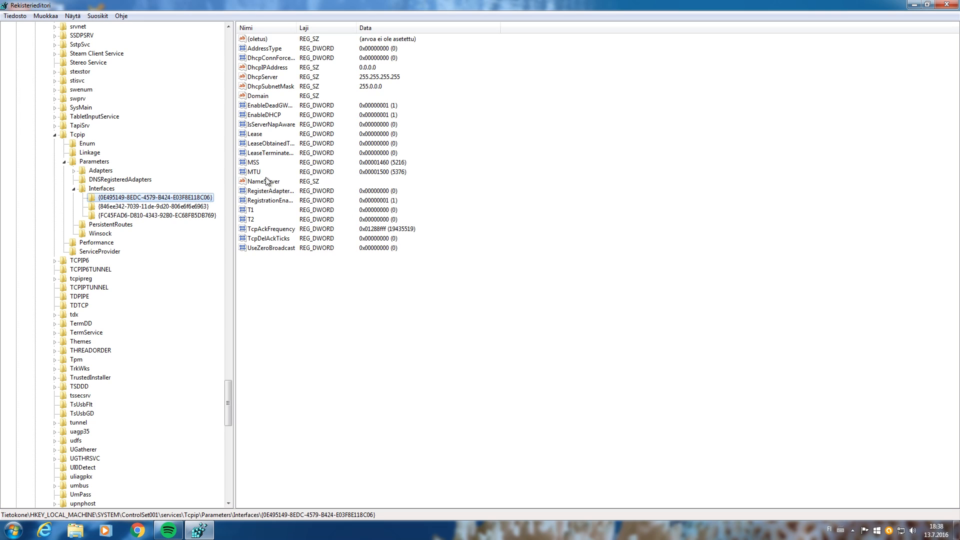
{"action": "left_click", "coordinate": [154, 206]}
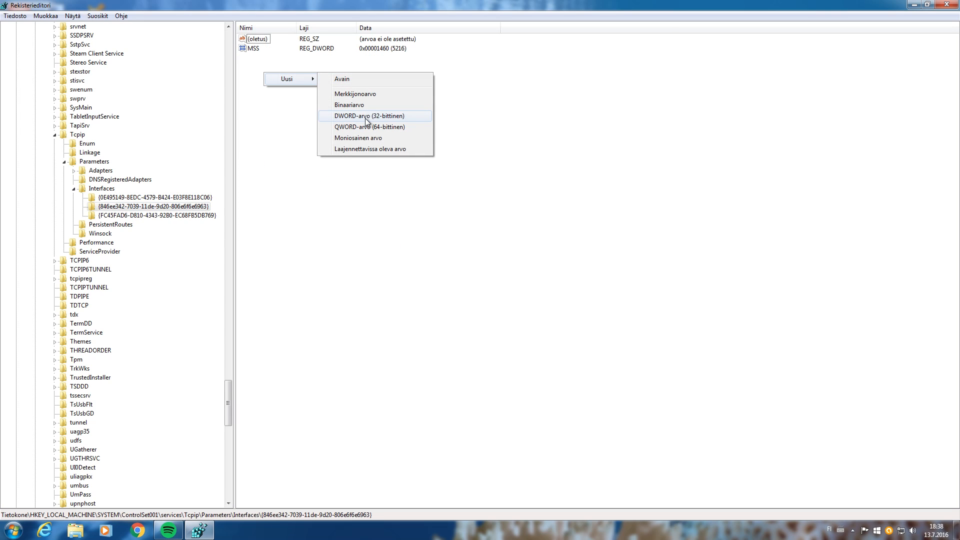
- Create DWORD MTU beside MSS with hexadecimal data 1500
{"action": "left_click", "coordinate": [369, 116]}
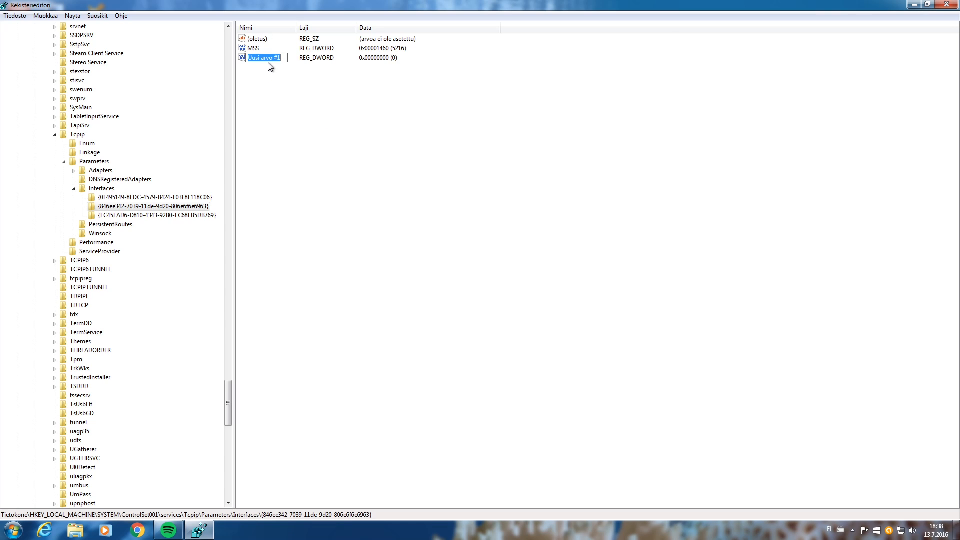
{"action": "type", "text": "MTU"}
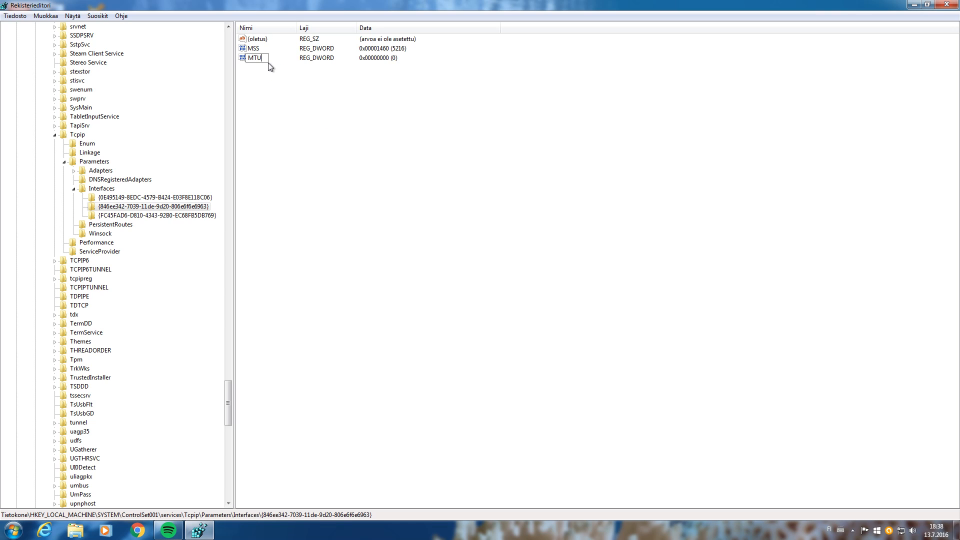
{"action": "double_click", "coordinate": [255, 58]}
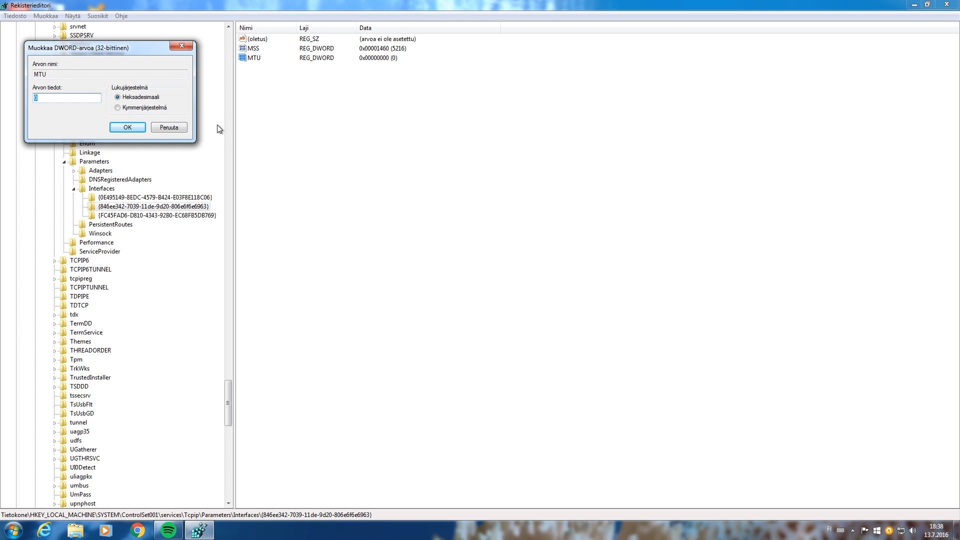
{"action": "type", "text": "1500"}
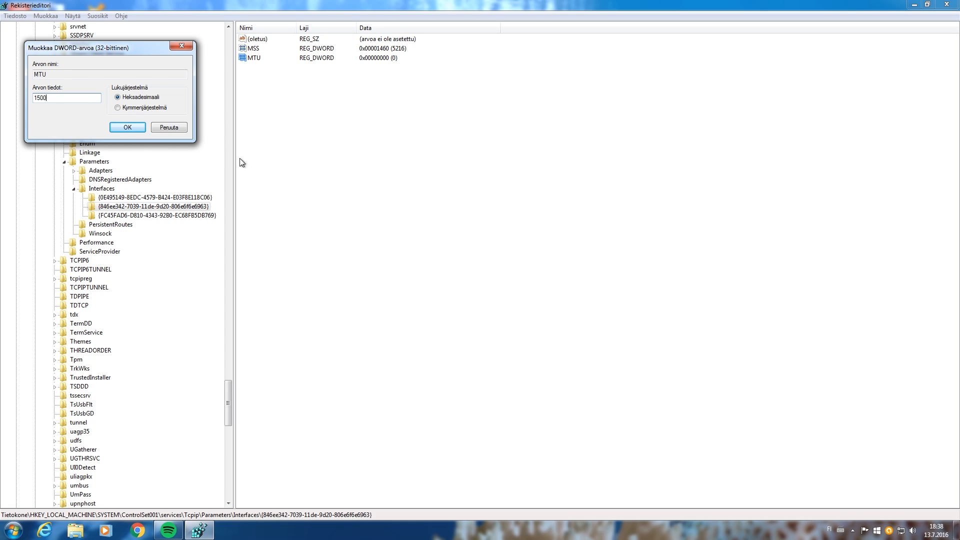
{"action": "left_click", "coordinate": [127, 127]}
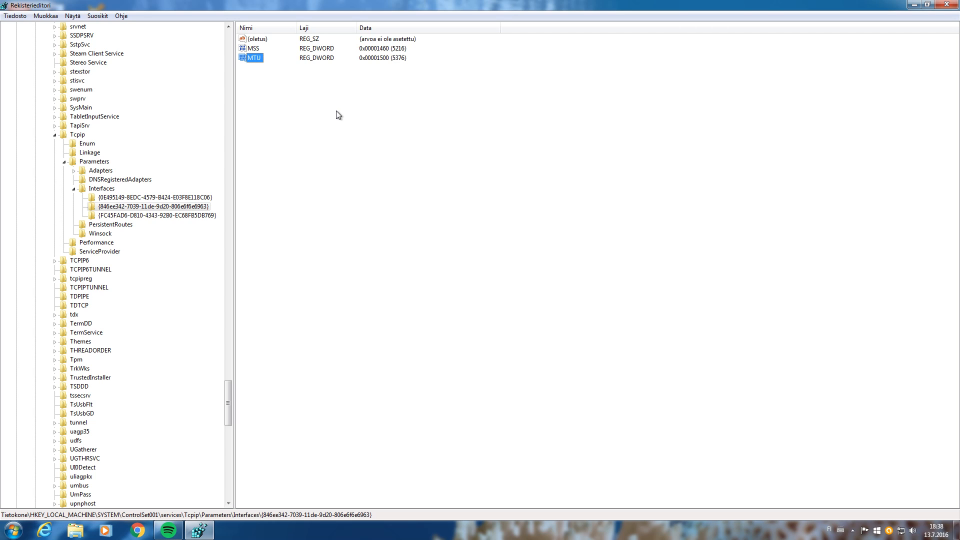
{"action": "mouse_move", "coordinate": [268, 63]}
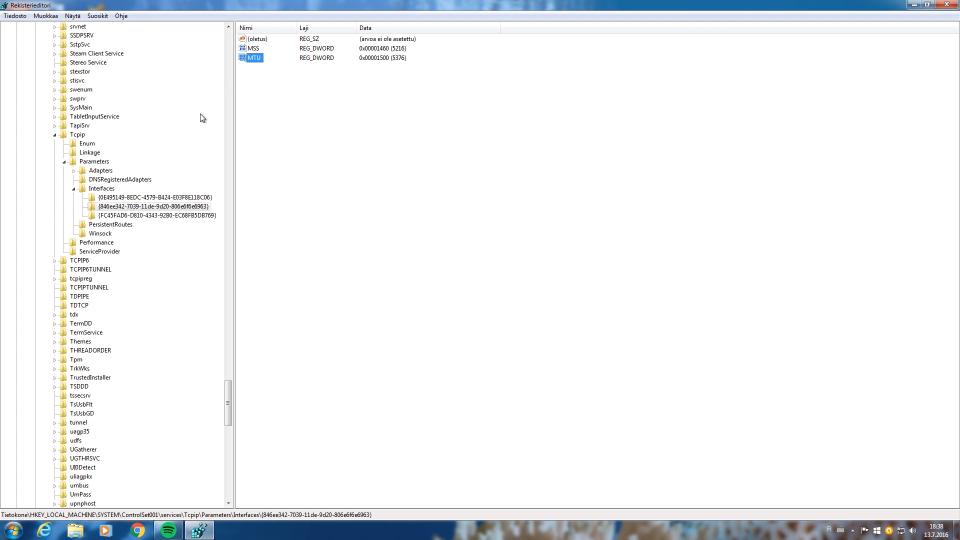
{"action": "mouse_move", "coordinate": [289, 273]}
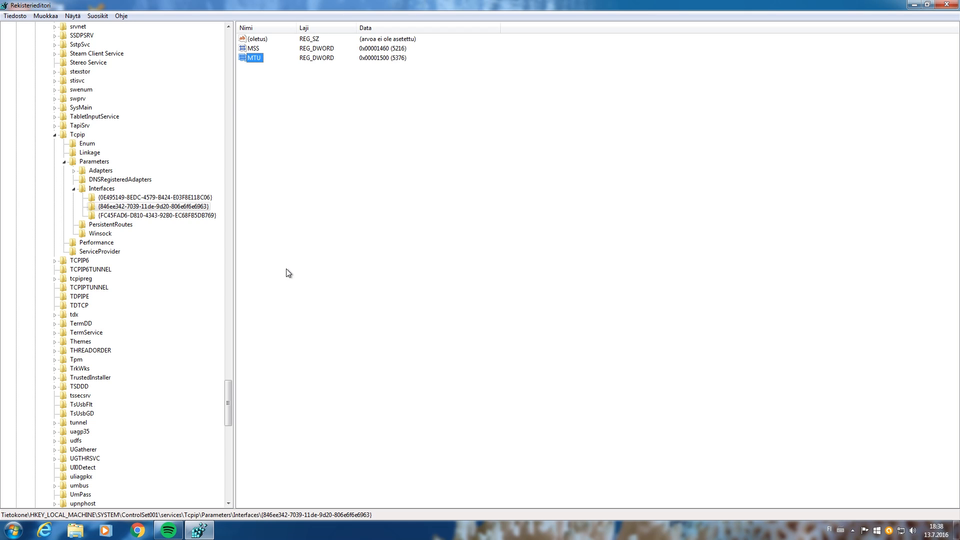
{"action": "mouse_move", "coordinate": [282, 267]}
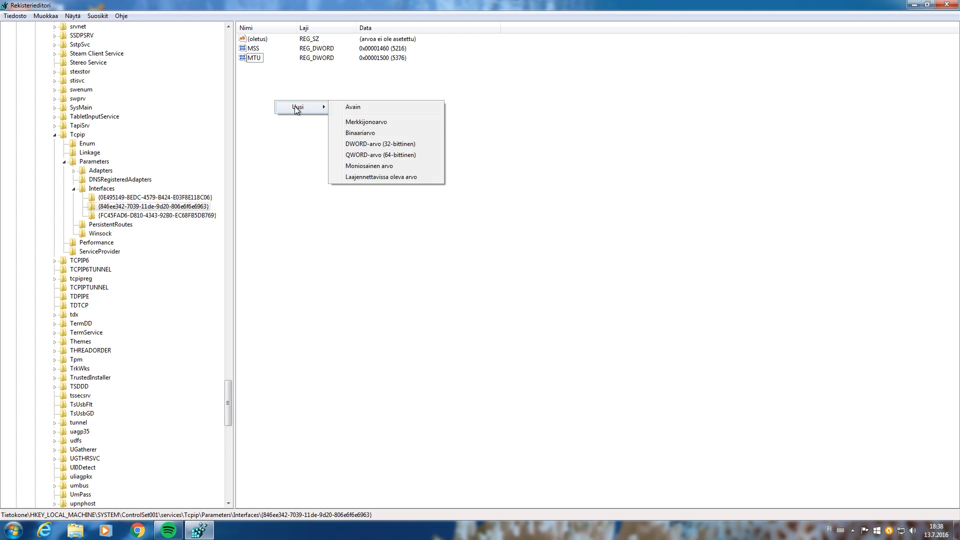
{"action": "mouse_move", "coordinate": [397, 151]}
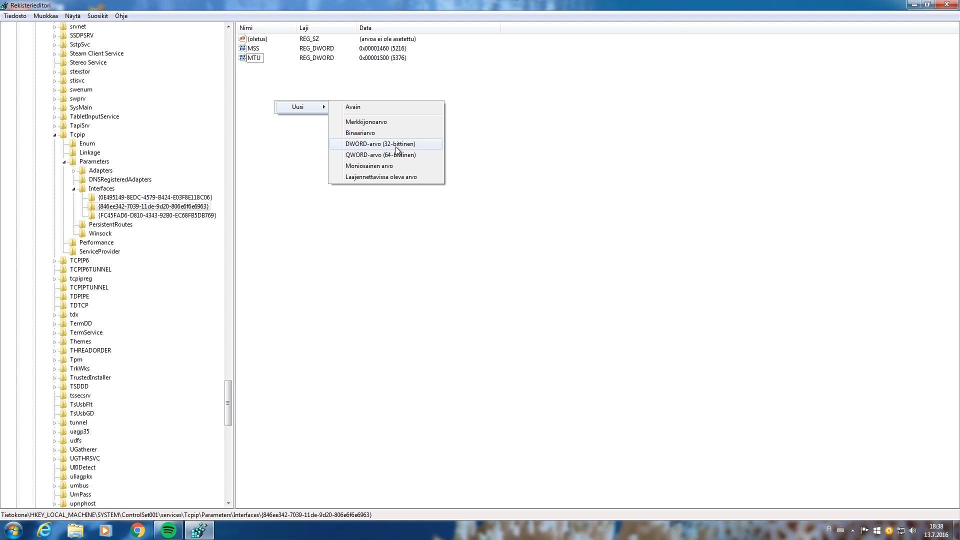
{"action": "mouse_move", "coordinate": [378, 148]}
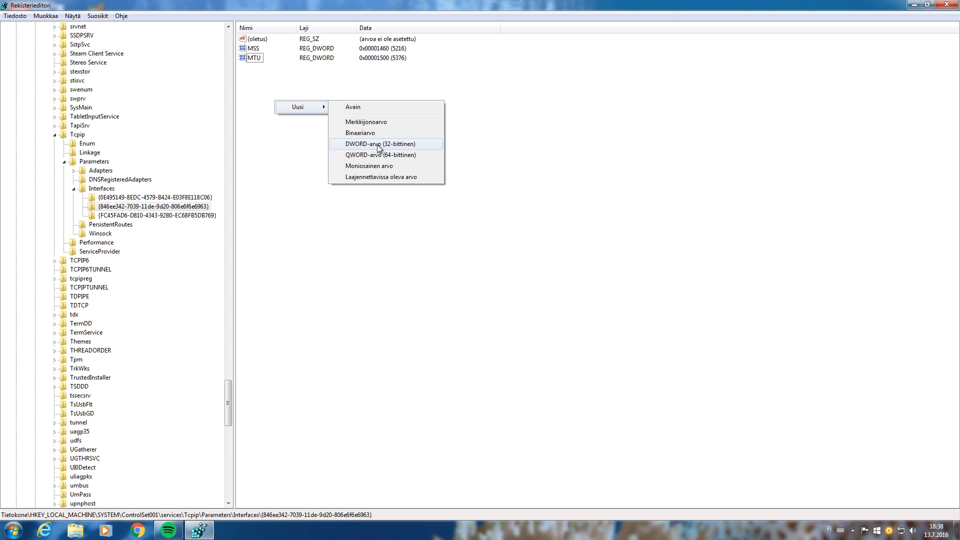
{"action": "mouse_move", "coordinate": [371, 149]}
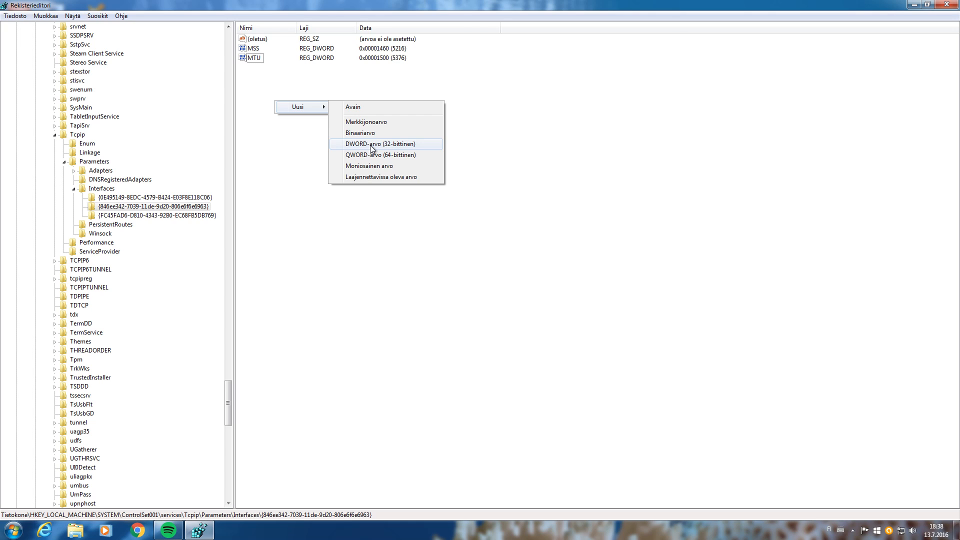
{"action": "mouse_move", "coordinate": [397, 148]}
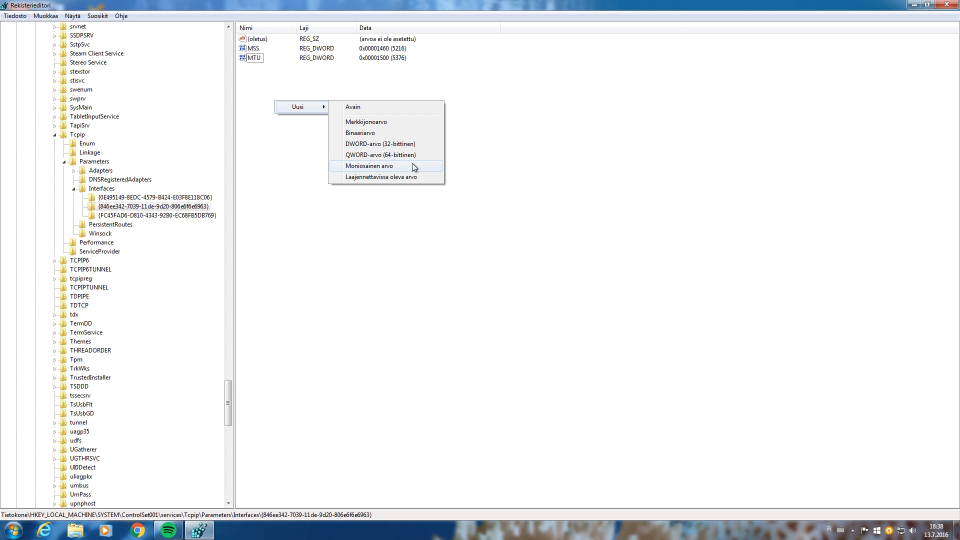
{"action": "mouse_move", "coordinate": [401, 154]}
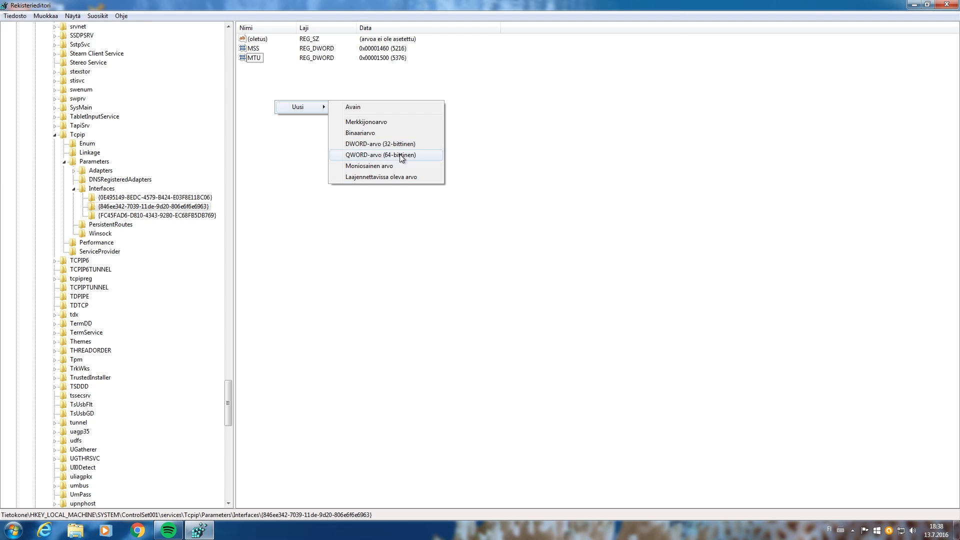
{"action": "mouse_move", "coordinate": [386, 142]}
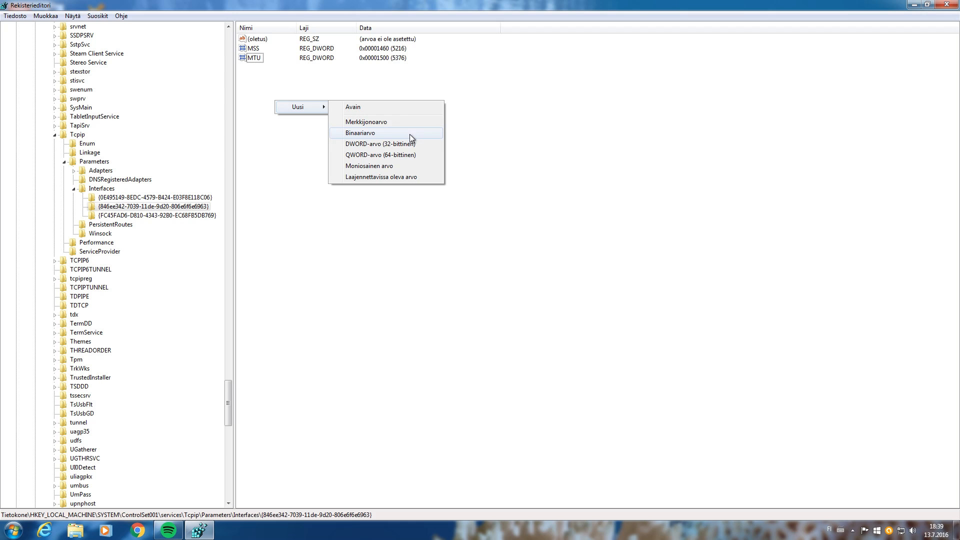
{"action": "mouse_move", "coordinate": [370, 144]}
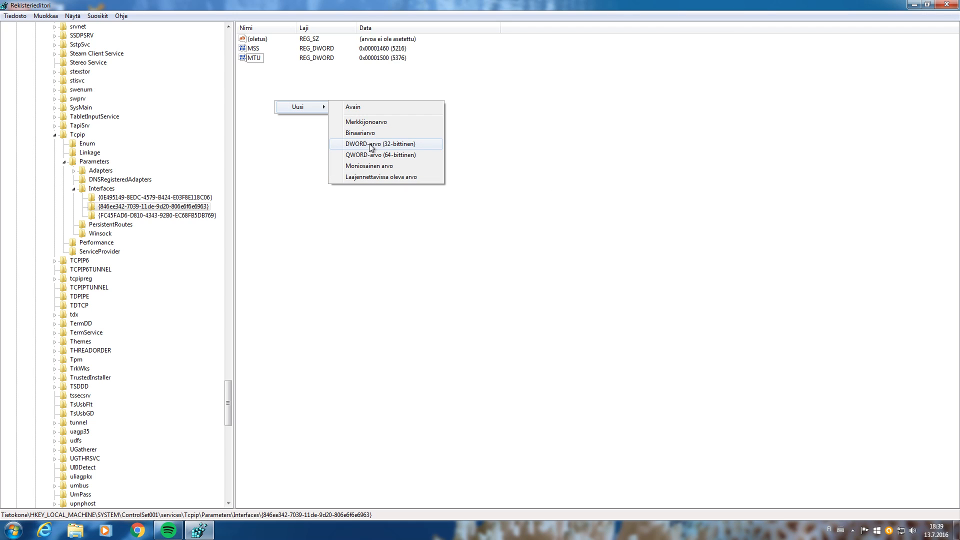
- Create DWORD TcpDelAckTicks in the same key, leaving its data at 0
{"action": "left_click", "coordinate": [378, 144]}
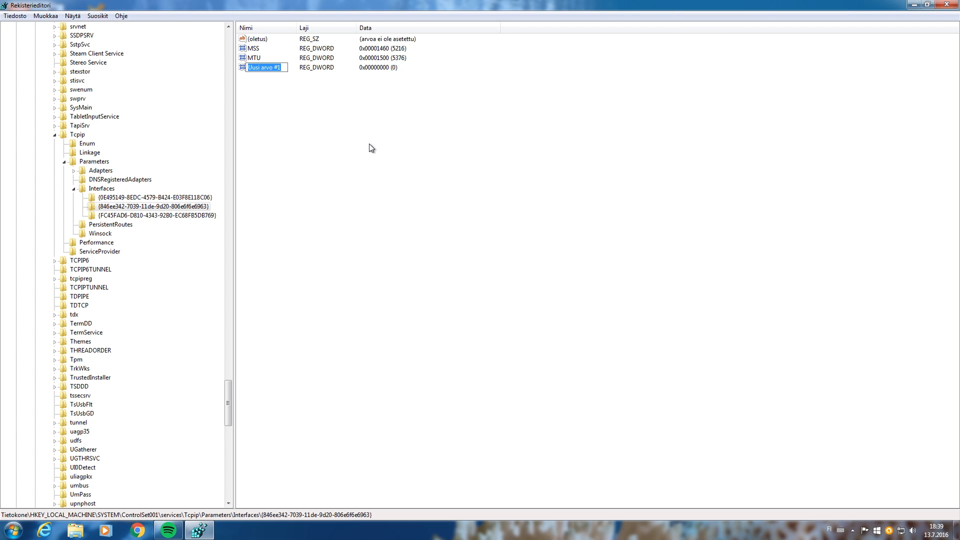
{"action": "mouse_move", "coordinate": [361, 155]}
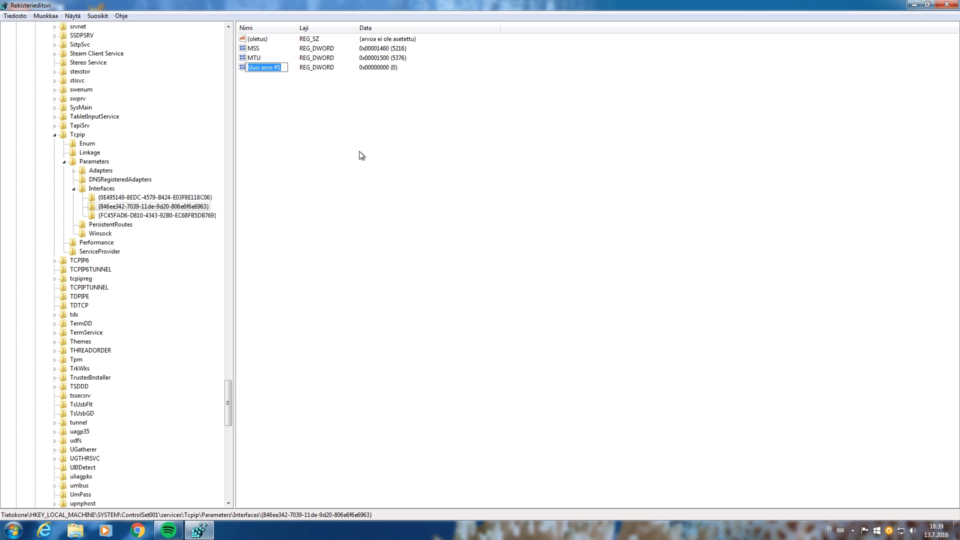
{"action": "type", "text": "Tcp"}
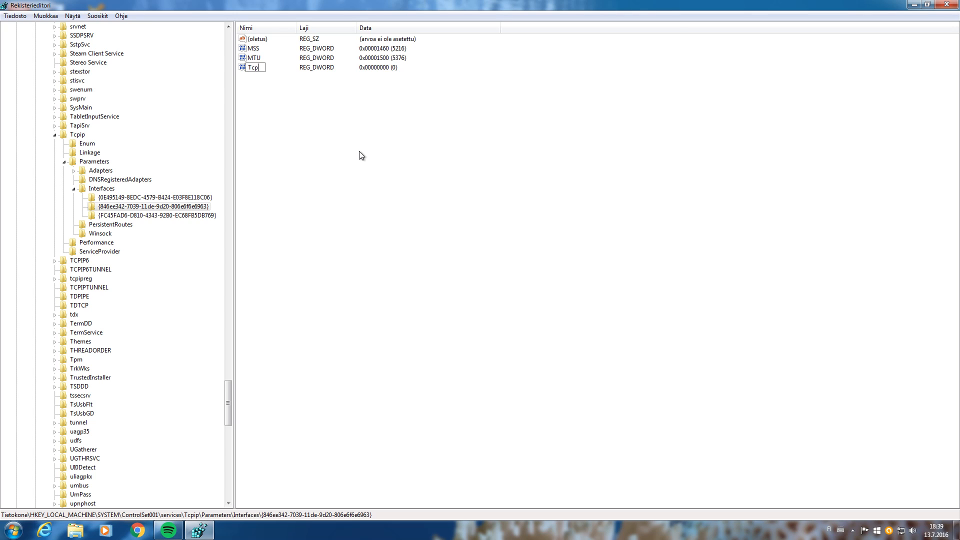
{"action": "type", "text": "DelAck"}
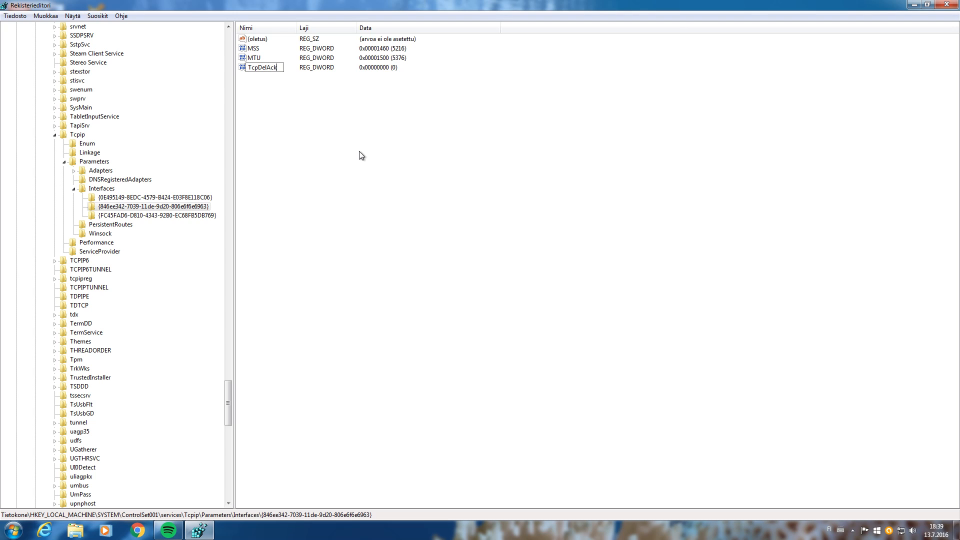
{"action": "type", "text": "Ticks"}
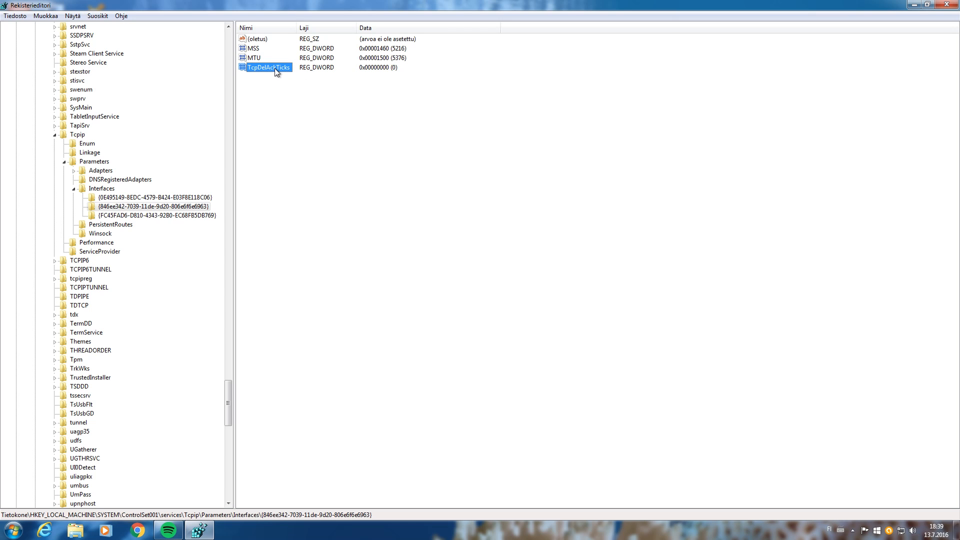
{"action": "double_click", "coordinate": [266, 67]}
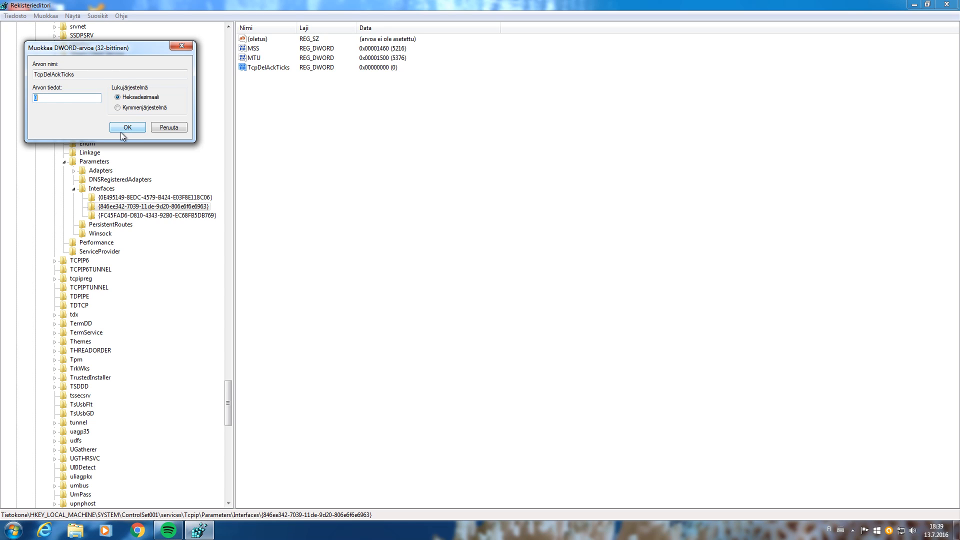
{"action": "left_click", "coordinate": [127, 127]}
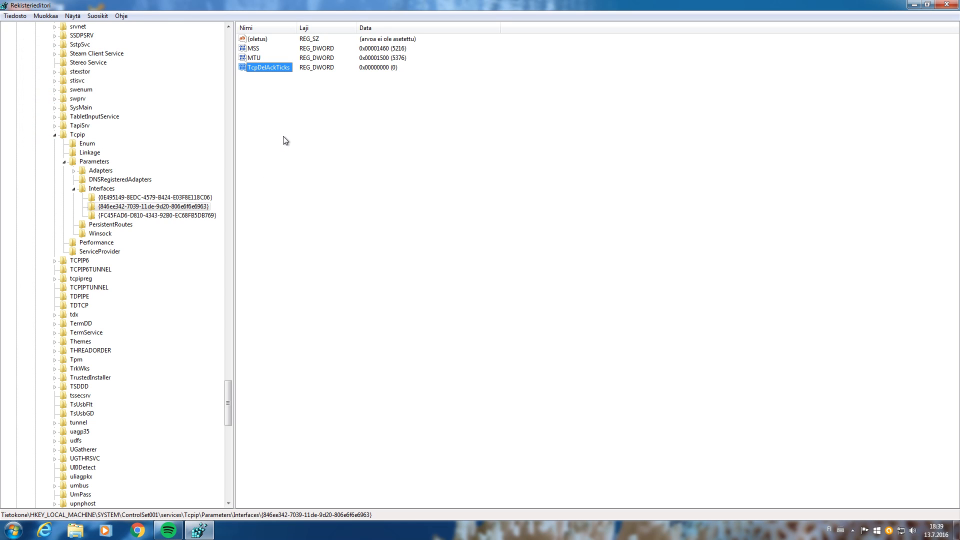
{"action": "mouse_move", "coordinate": [163, 215]}
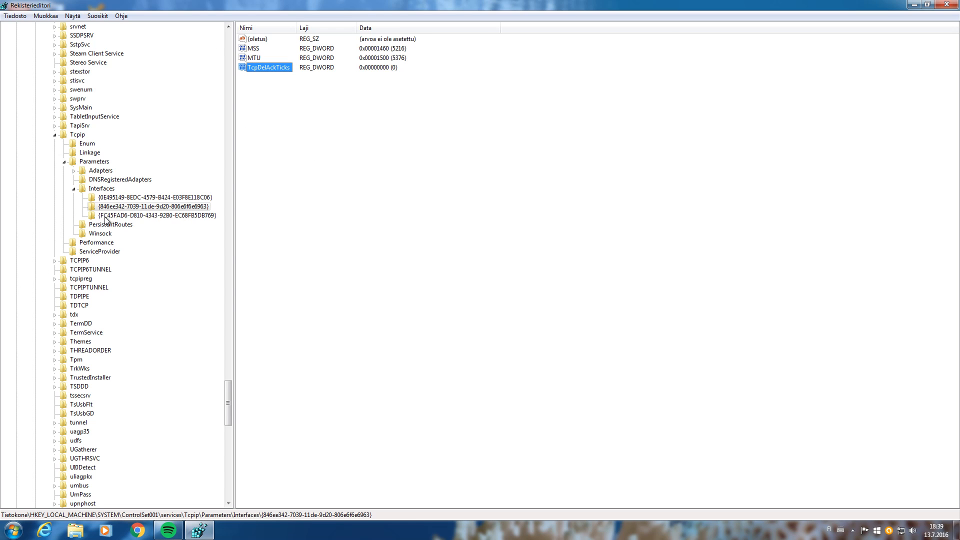
- Create DWORD TcpAckFrequency in the same key with hexadecimal data 1288fff
{"action": "right_click", "coordinate": [275, 83]}
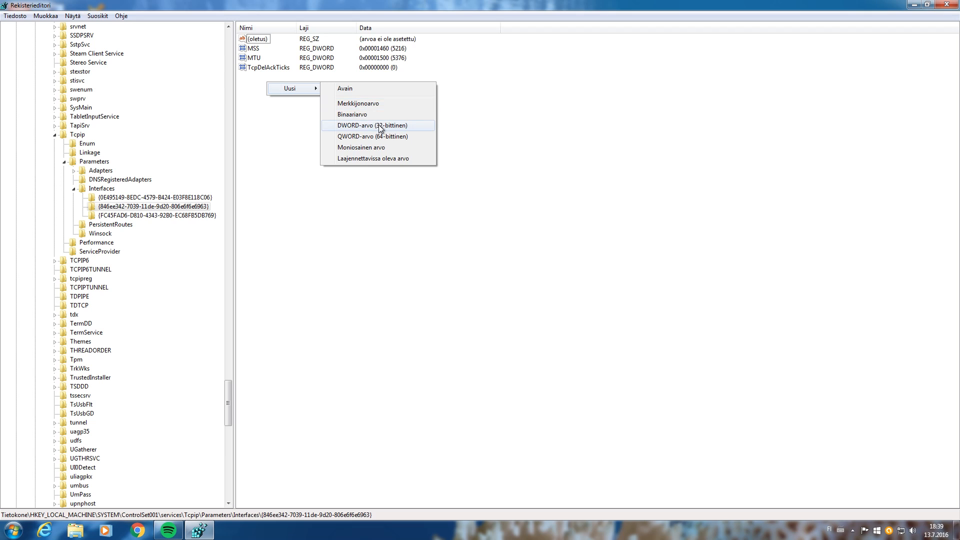
{"action": "left_click", "coordinate": [373, 126]}
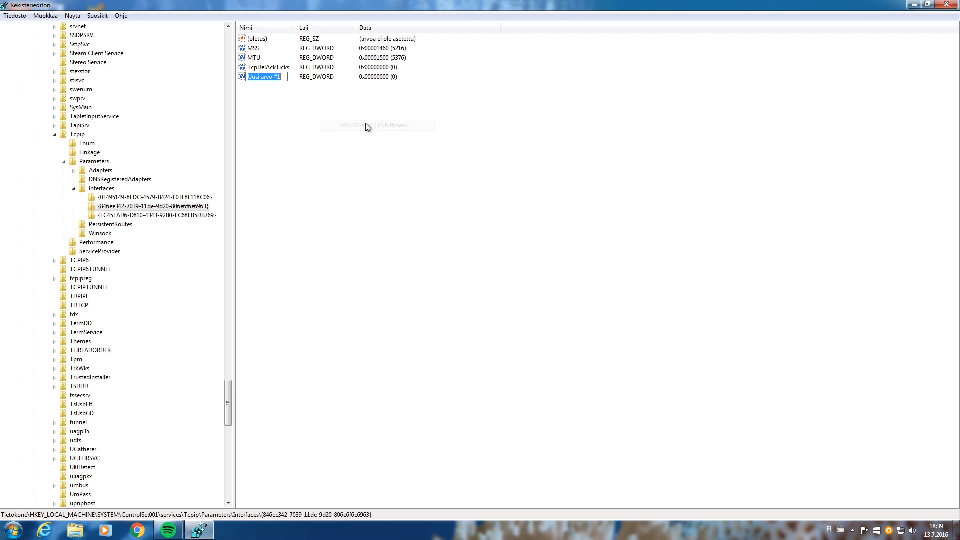
{"action": "mouse_move", "coordinate": [343, 105]}
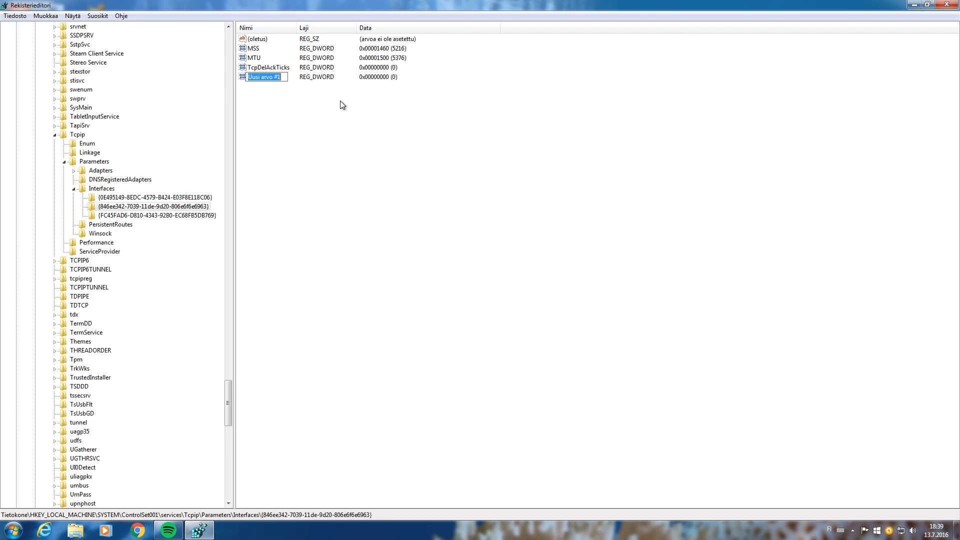
{"action": "type", "text": "TcpAckFrequency"}
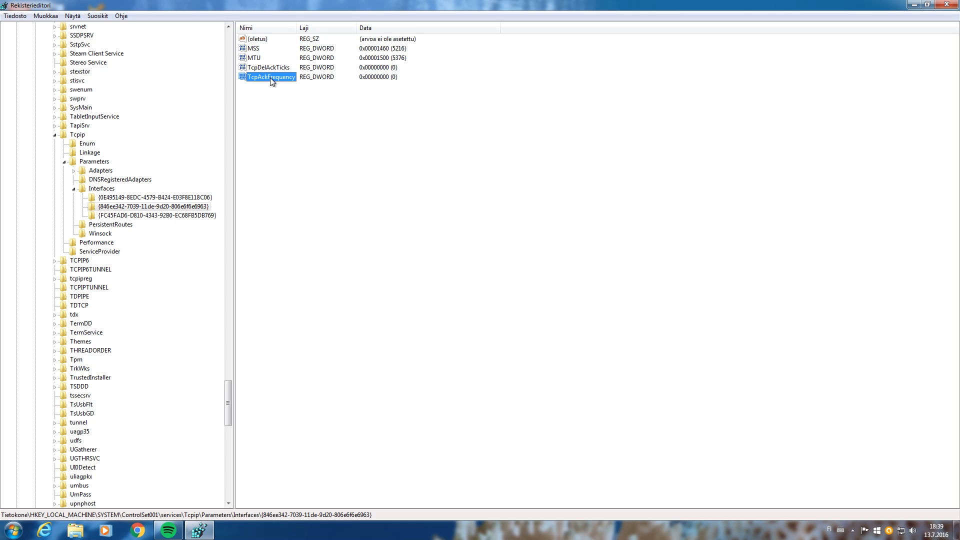
{"action": "double_click", "coordinate": [269, 77]}
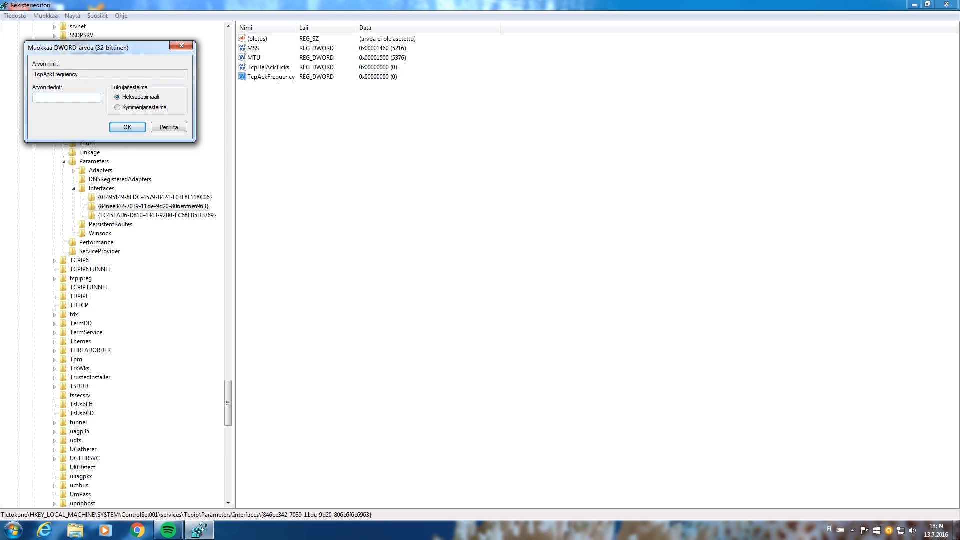
{"action": "type", "text": "1288fff"}
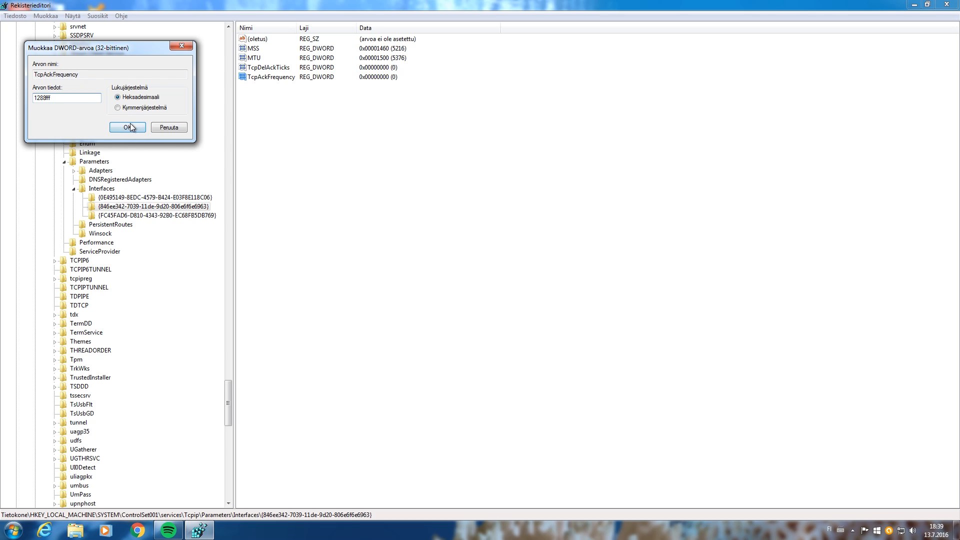
{"action": "left_click", "coordinate": [126, 127]}
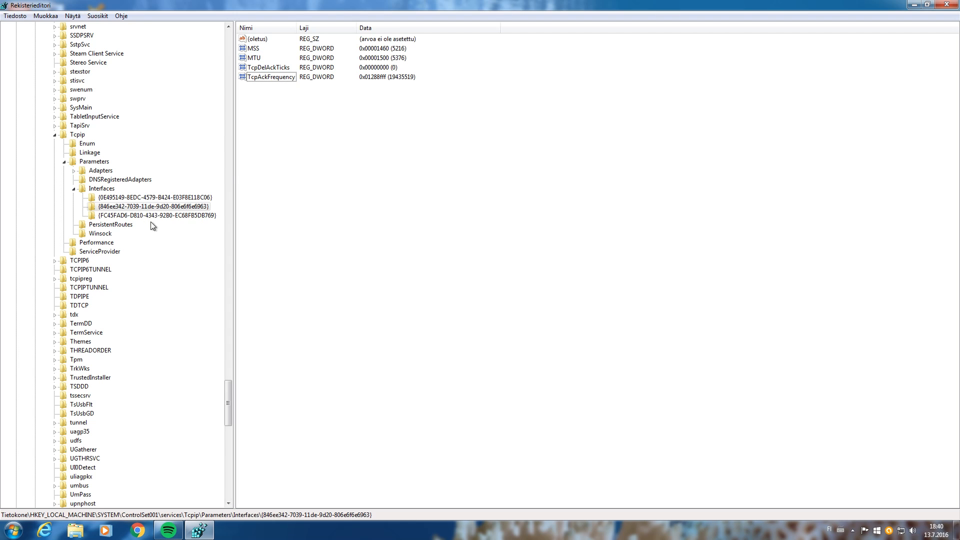
{"action": "mouse_move", "coordinate": [135, 201]}
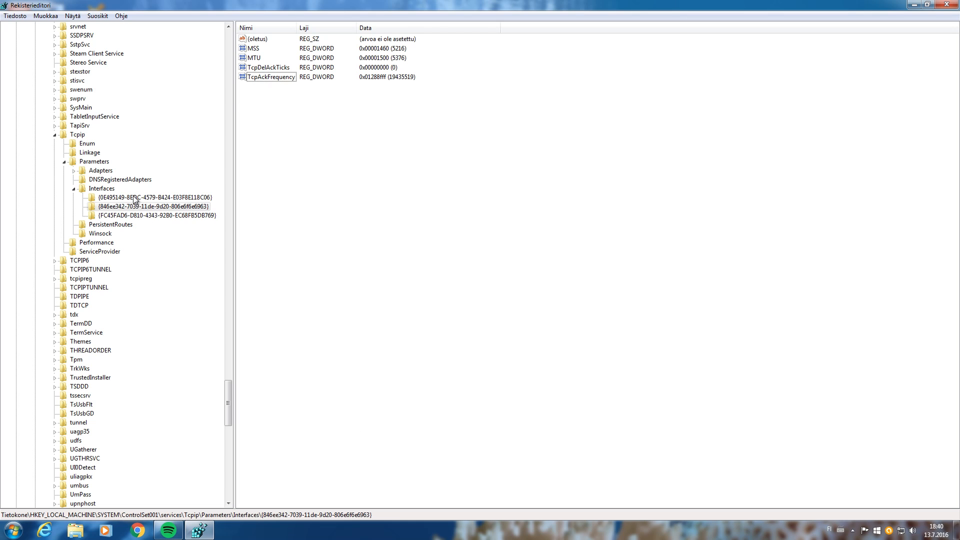
- Review the third and first interface keys, both already holding the four tuned values
{"action": "left_click", "coordinate": [152, 216]}
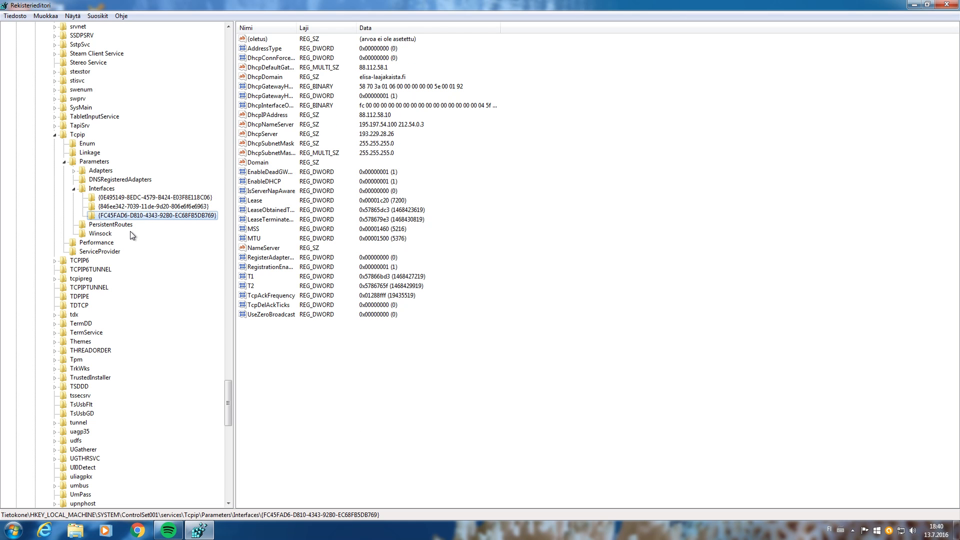
{"action": "mouse_move", "coordinate": [152, 288]}
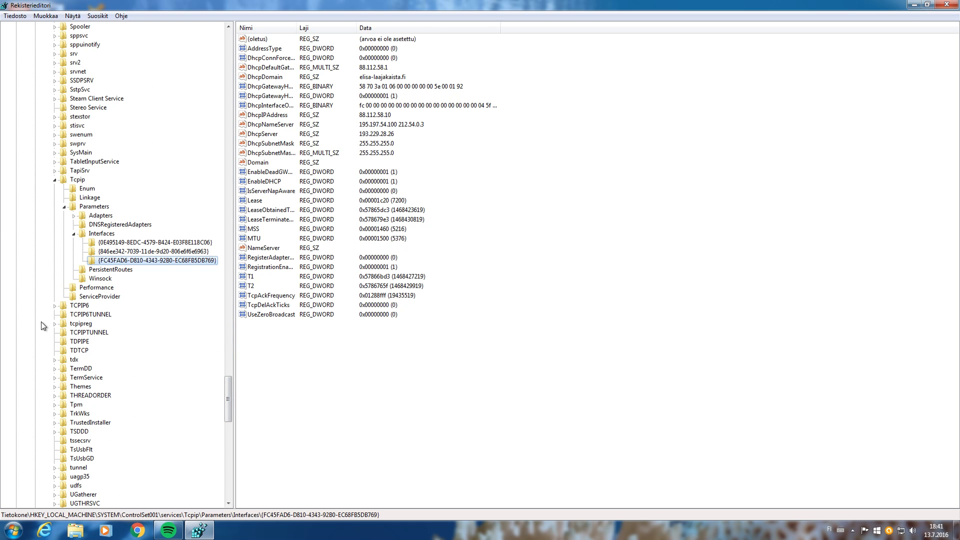
{"action": "mouse_move", "coordinate": [130, 258]}
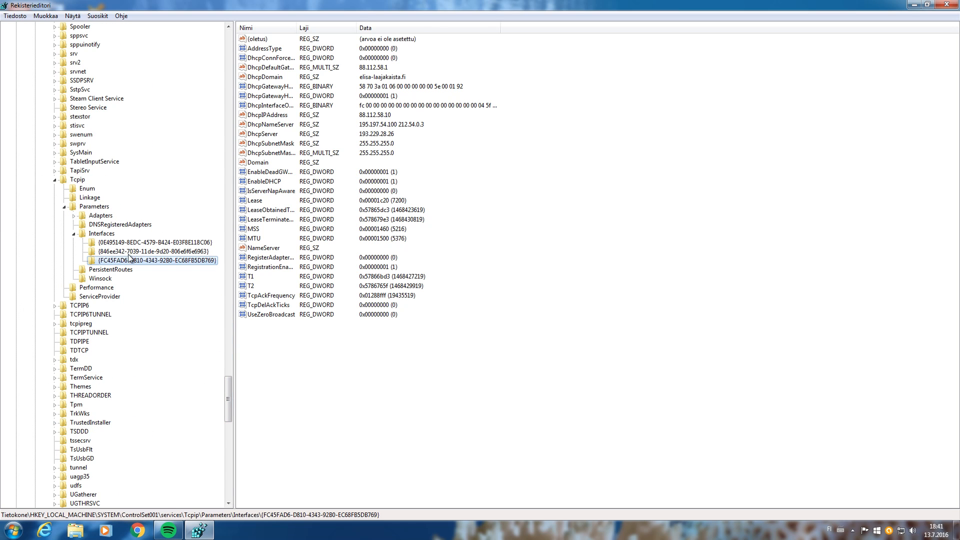
{"action": "left_click", "coordinate": [148, 242]}
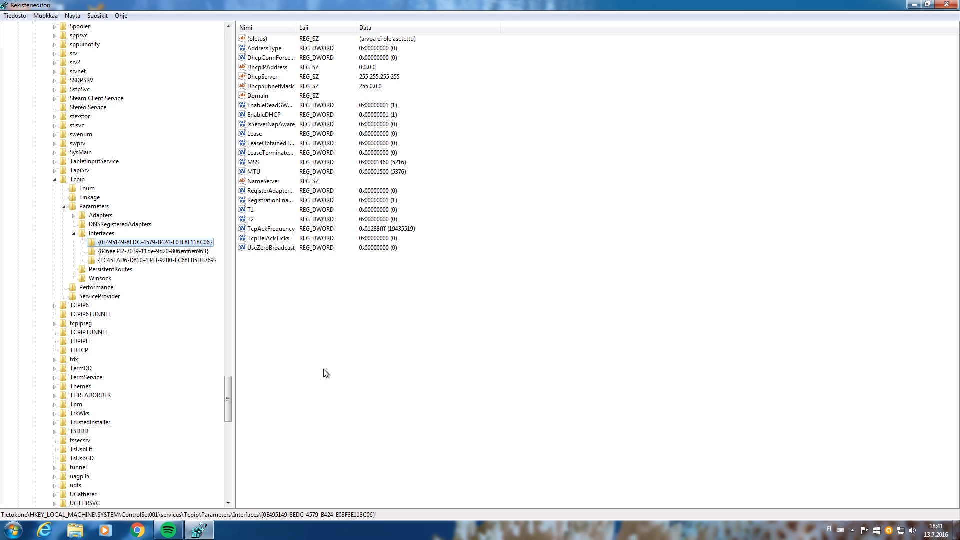
{"action": "mouse_move", "coordinate": [474, 339]}
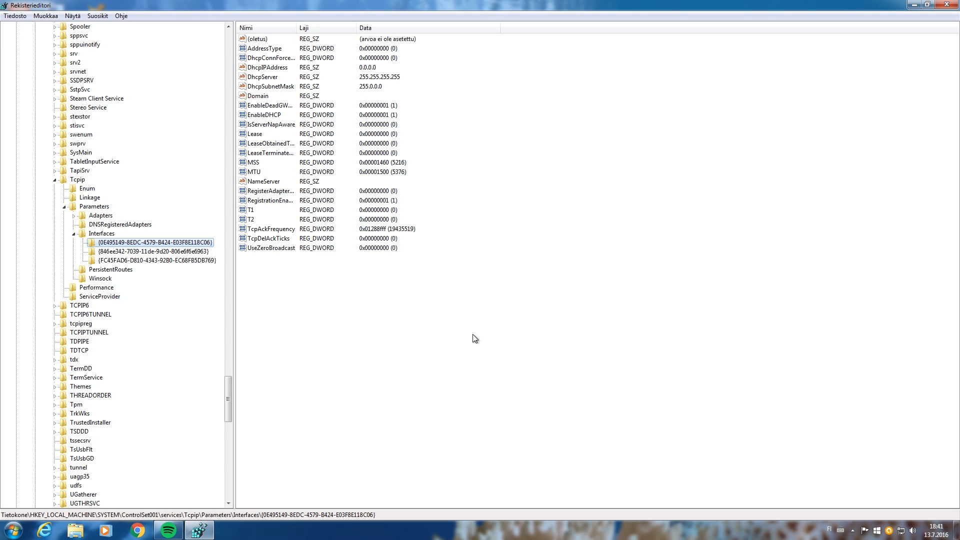
{"action": "mouse_move", "coordinate": [511, 222]}
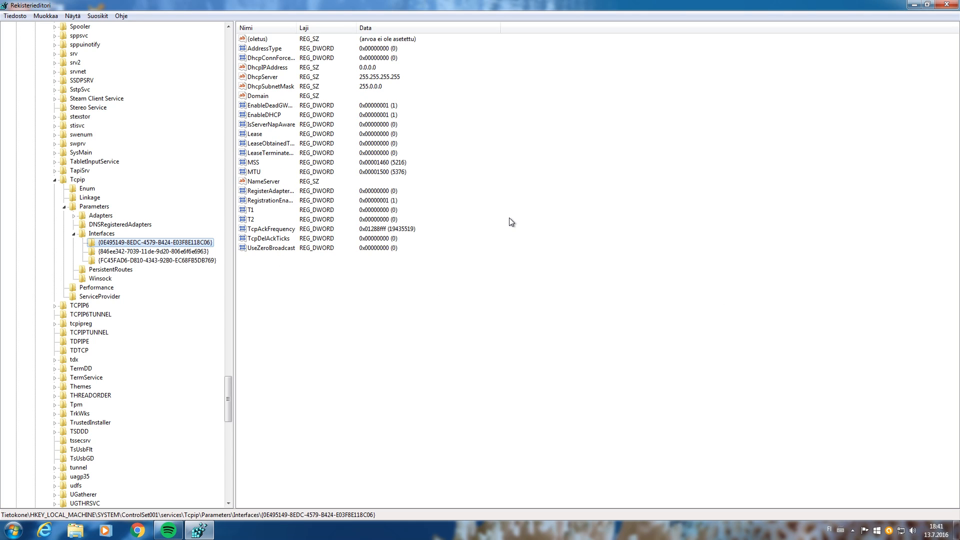